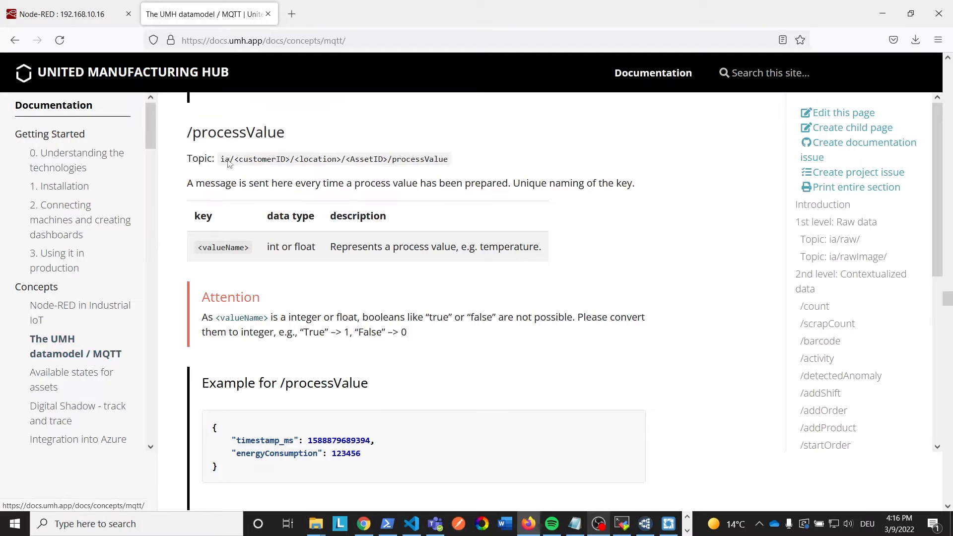
Load 192.168.10.16:1880/nodered in Firefox to reach the empty Flow 1.
double_click(238, 132)
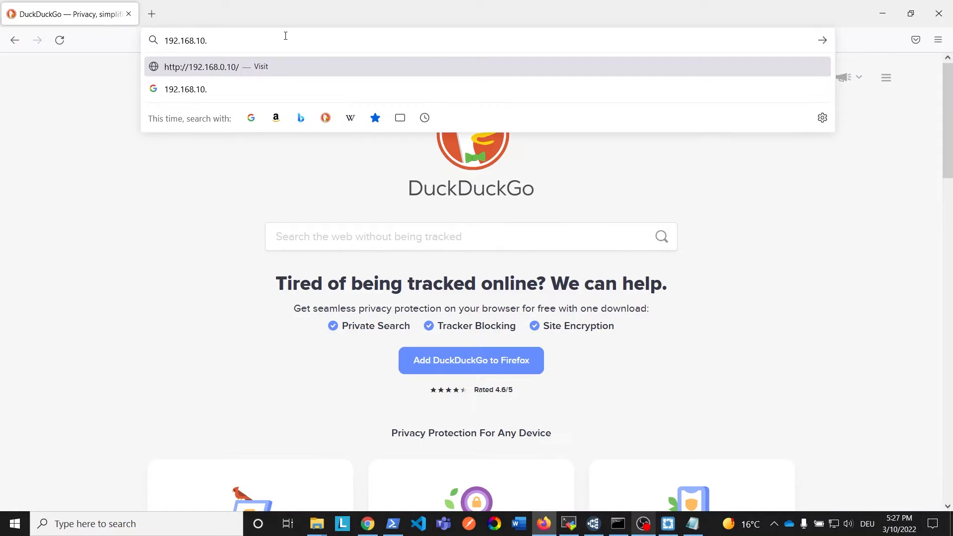
type("16:1880")
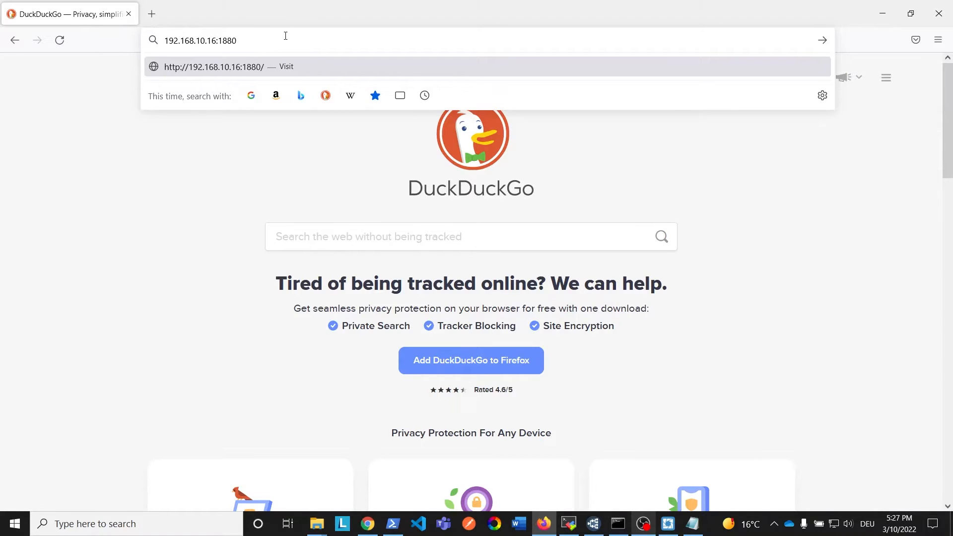
type("/nodered")
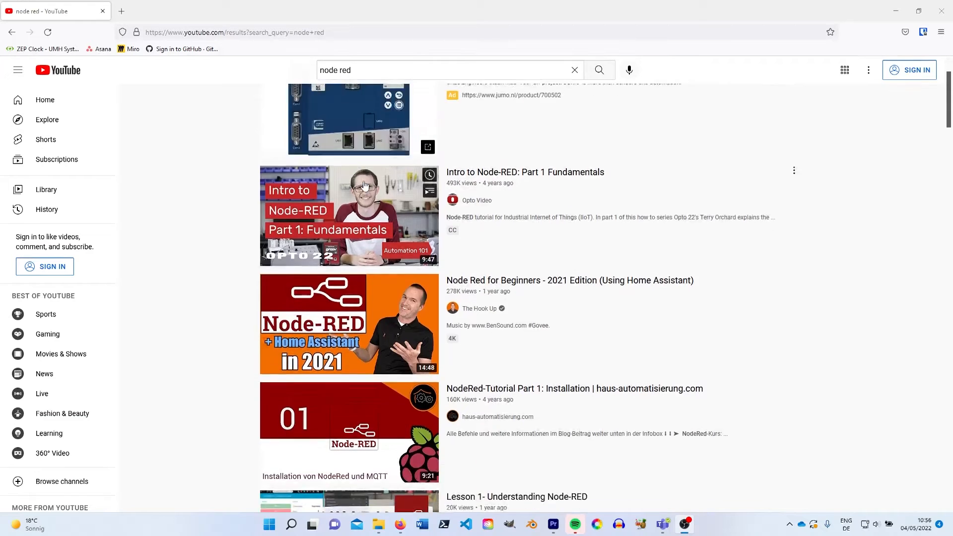
scroll("down", 3)
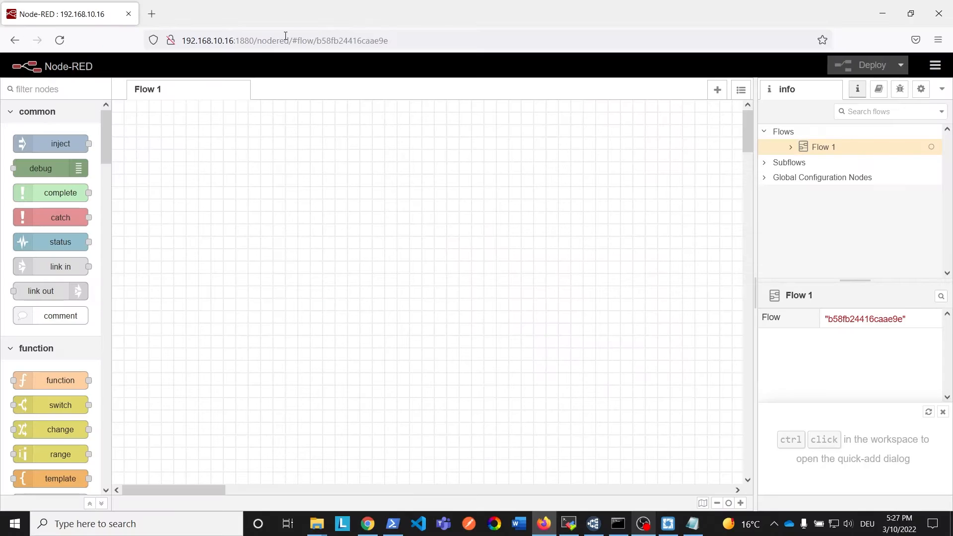
Place two MQTT-in nodes and one MQTT-out node on Flow 1.
scroll("down", 3)
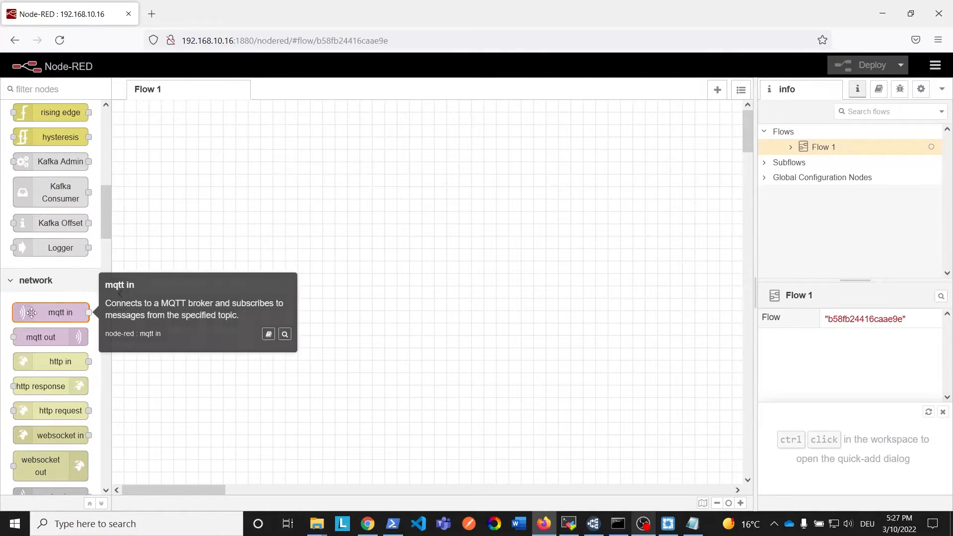
left_click_drag(51, 312, 211, 173)
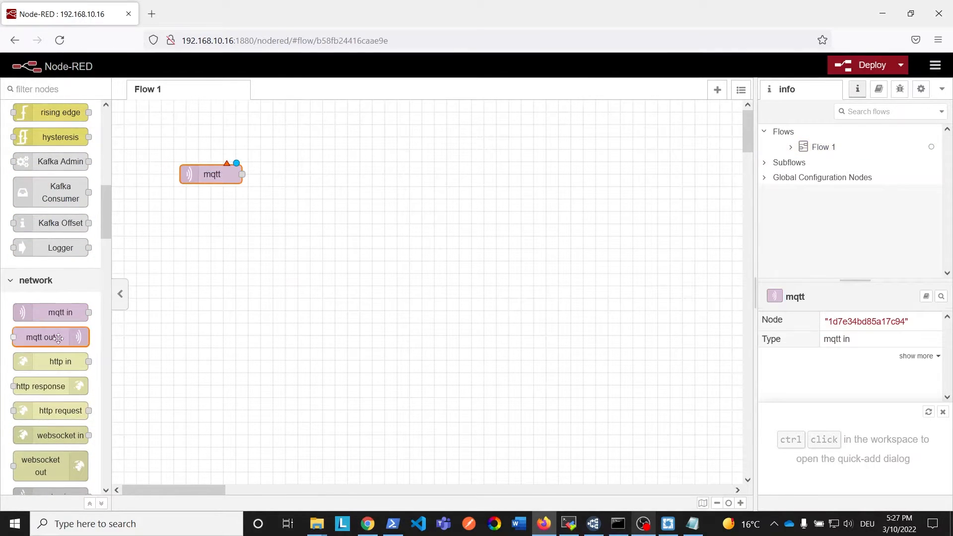
left_click_drag(50, 337, 483, 168)
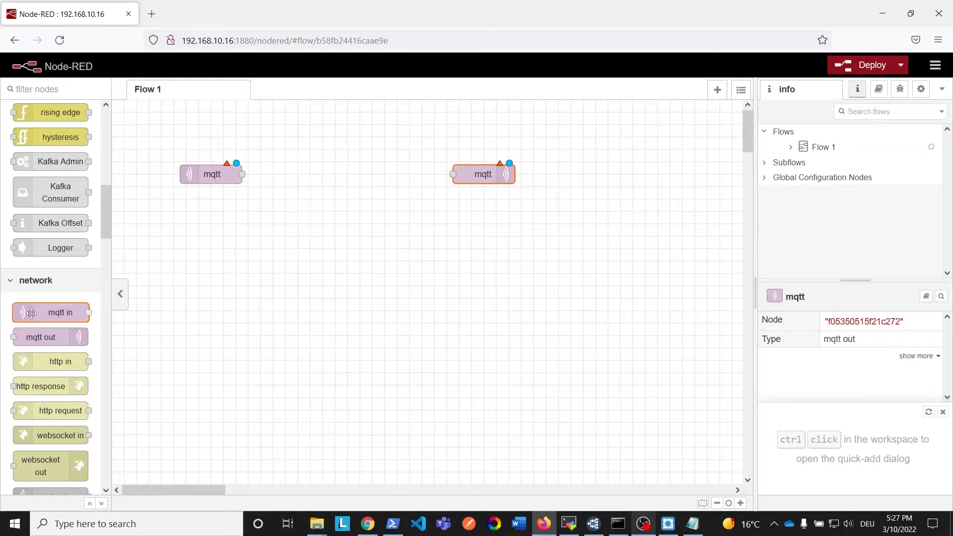
left_click_drag(51, 312, 210, 310)
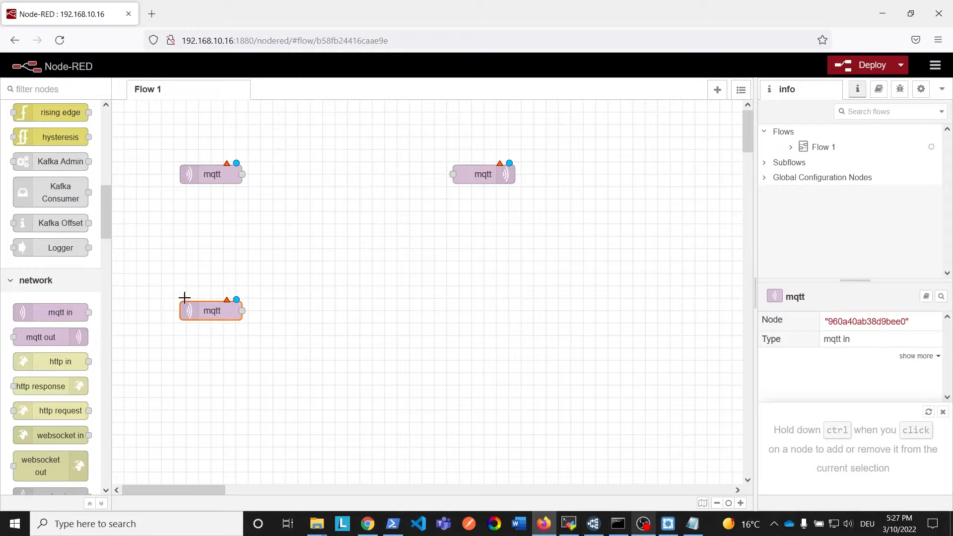
left_click(212, 173)
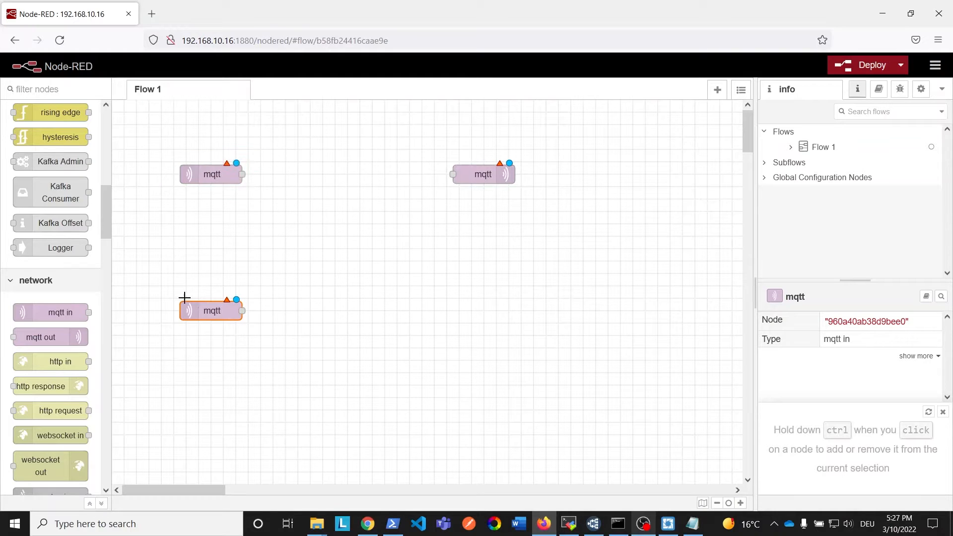
left_click(482, 174)
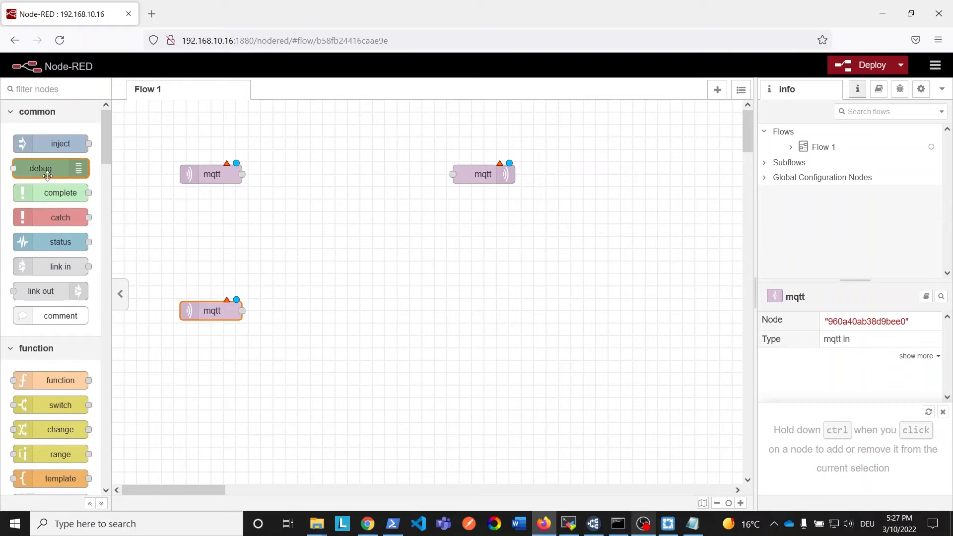
Add a debug node, wire the first MQTT-in to it, and deploy.
left_click_drag(40, 168, 338, 166)
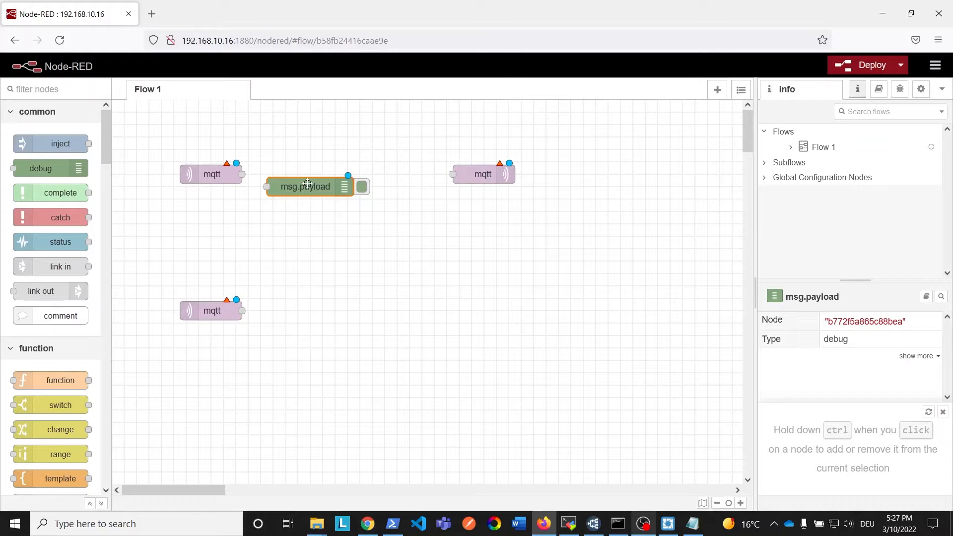
left_click_drag(241, 173, 266, 186)
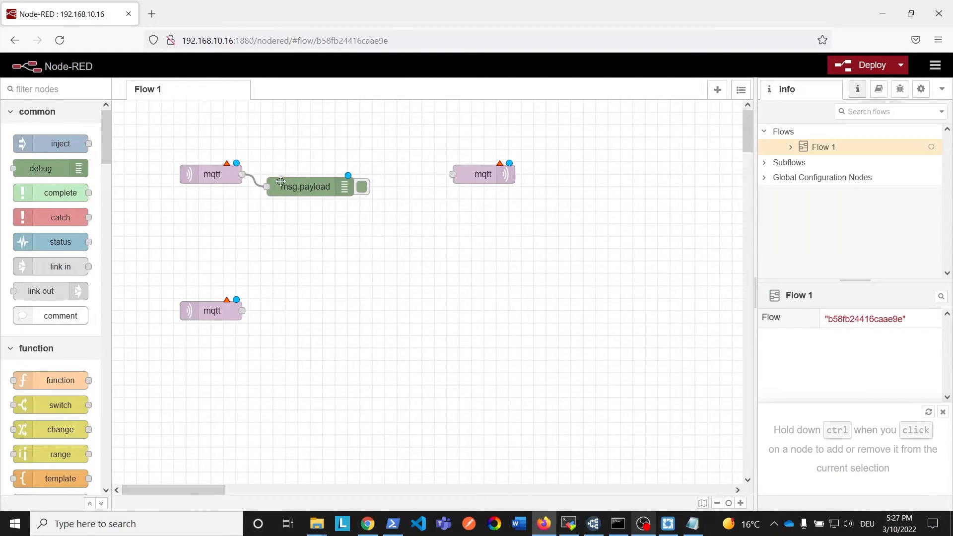
left_click(870, 65)
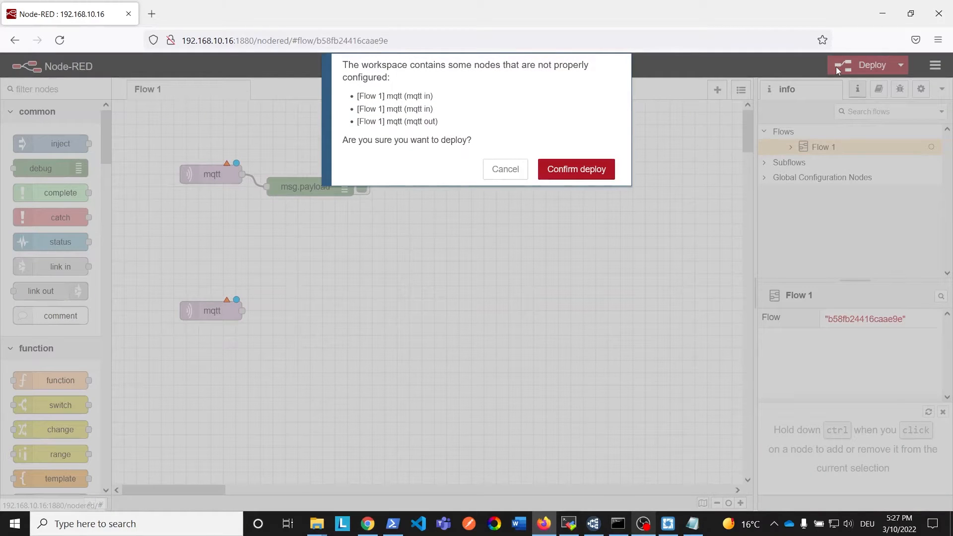
Confirm deploying despite unconfigured nodes, showing missing broker configuration errors.
left_click(574, 169)
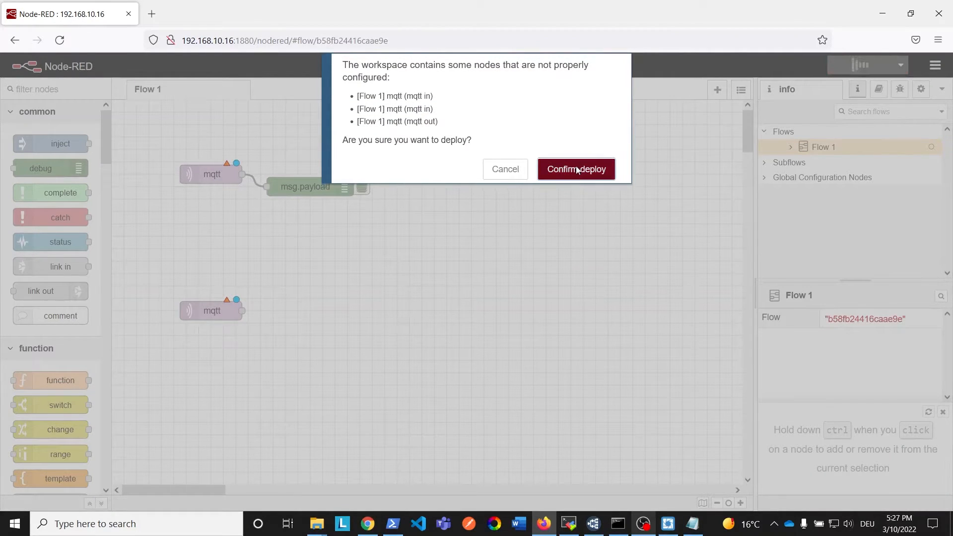
left_click(575, 168)
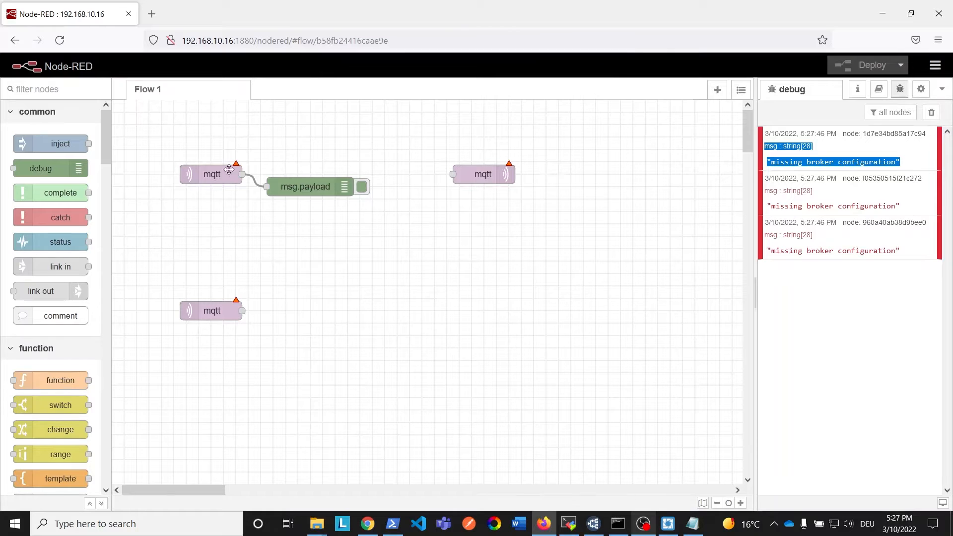
Create a broker at 192.168.10.16, port 1883, username ia_nodered, for the first MQTT-in.
double_click(212, 174)
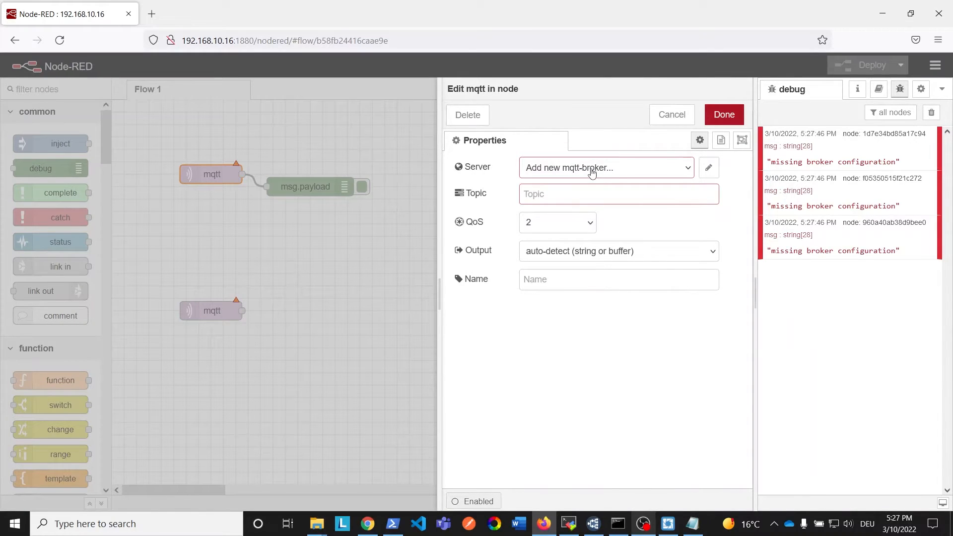
left_click(606, 167)
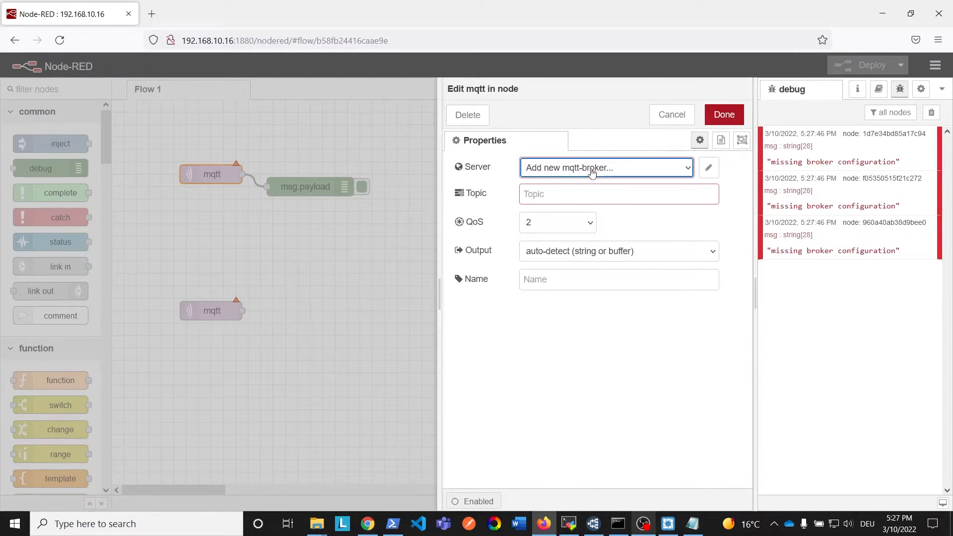
left_click(706, 167)
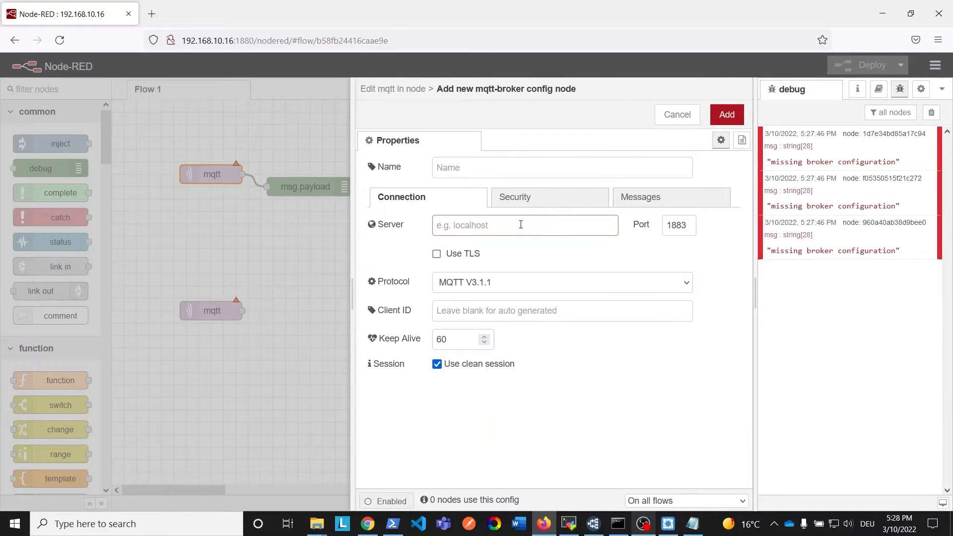
type("192.168.10.16")
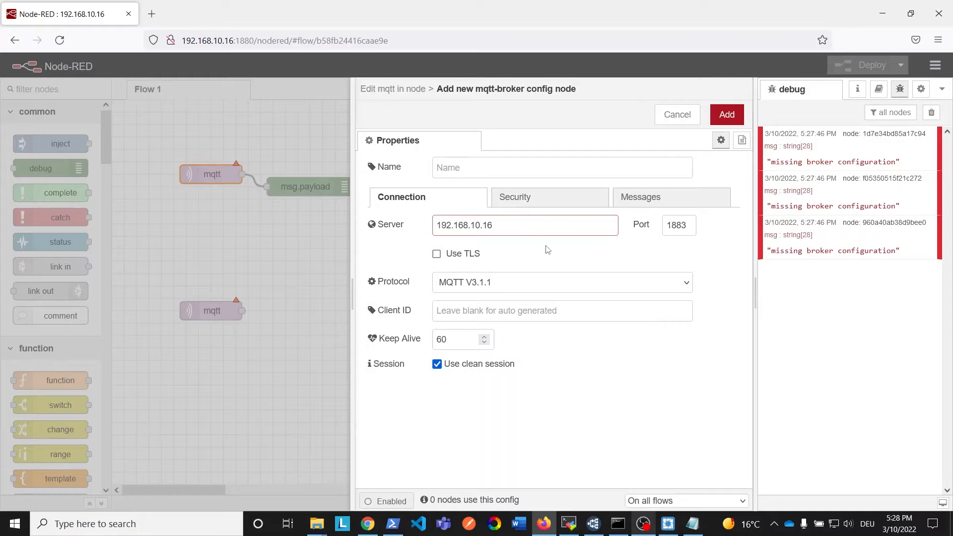
left_click(677, 224)
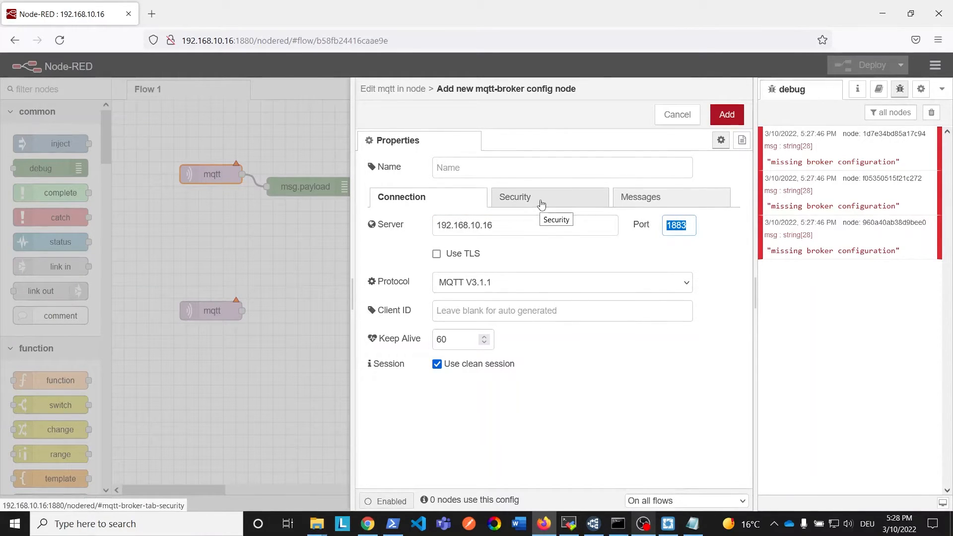
left_click(514, 197)
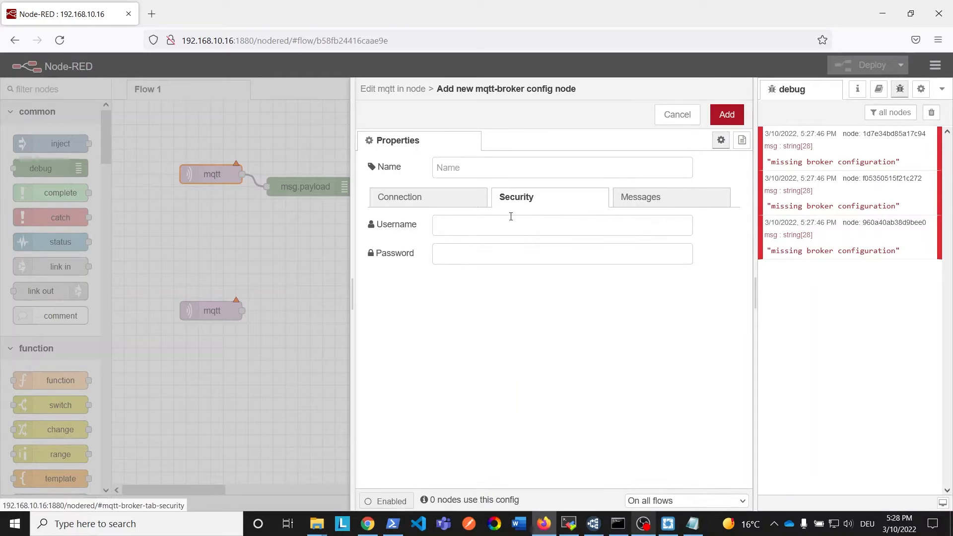
left_click(561, 225)
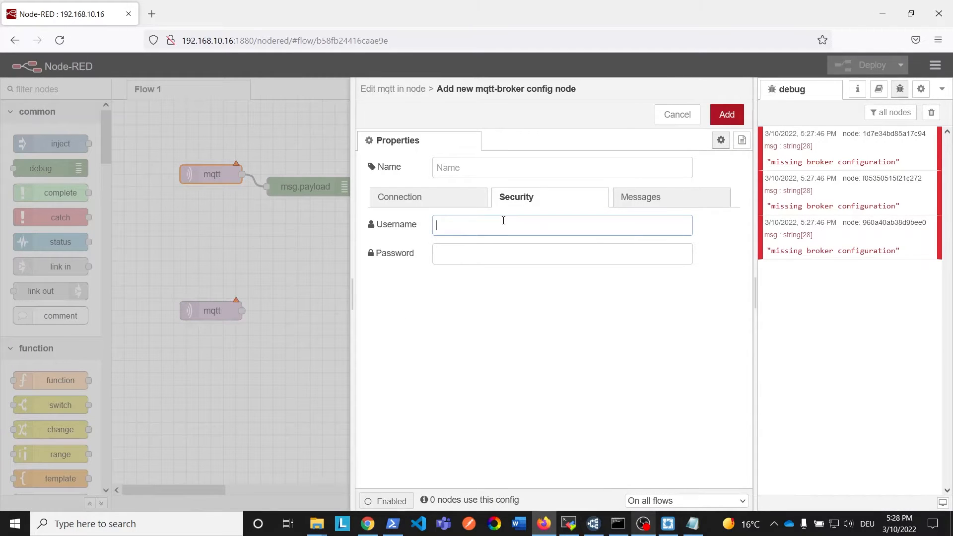
type("ia_nodered")
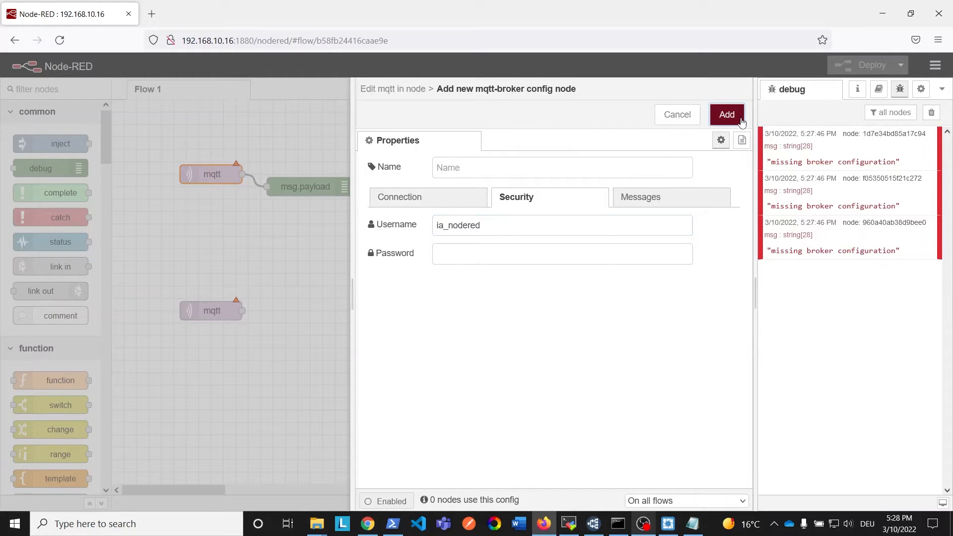
left_click(725, 114)
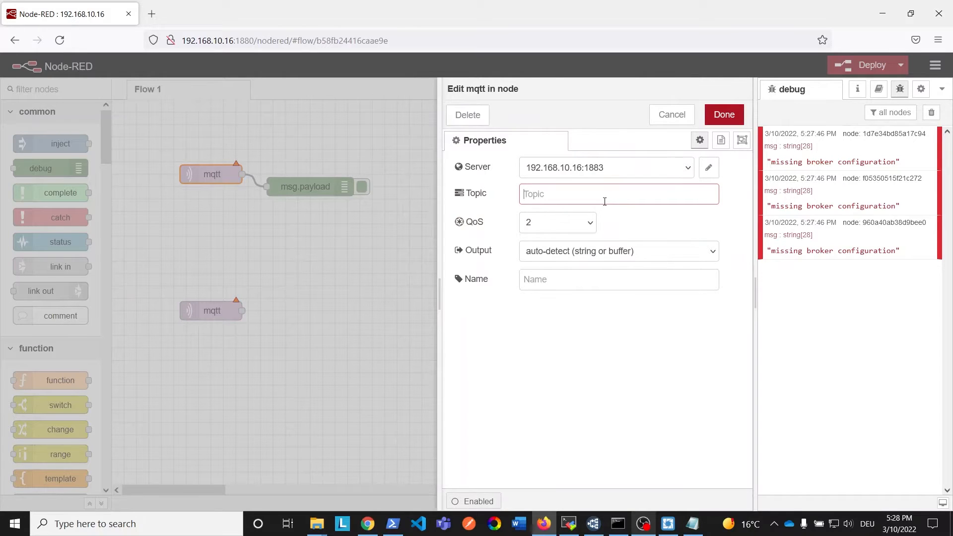
Set the first MQTT-in node's topic to ia/# and close its editor.
type("ia/#")
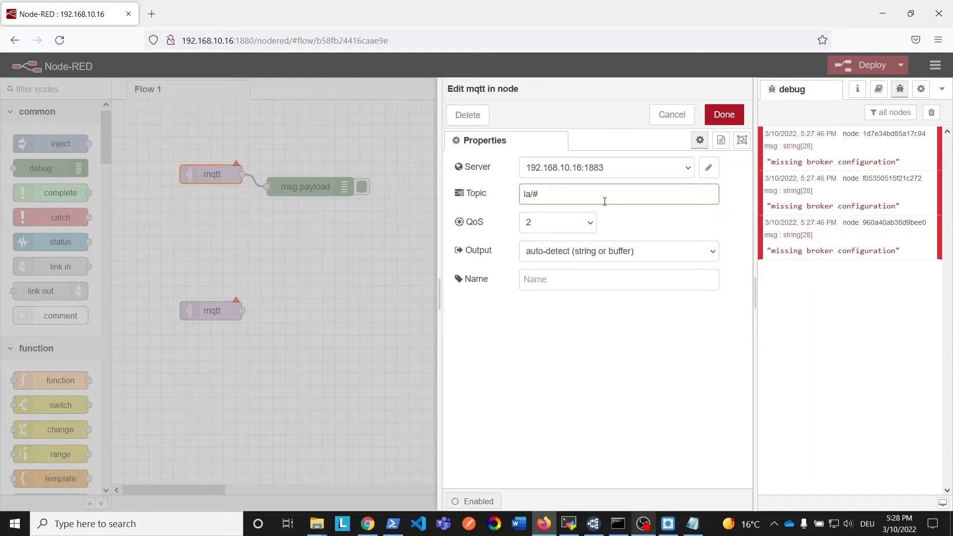
left_click(723, 115)
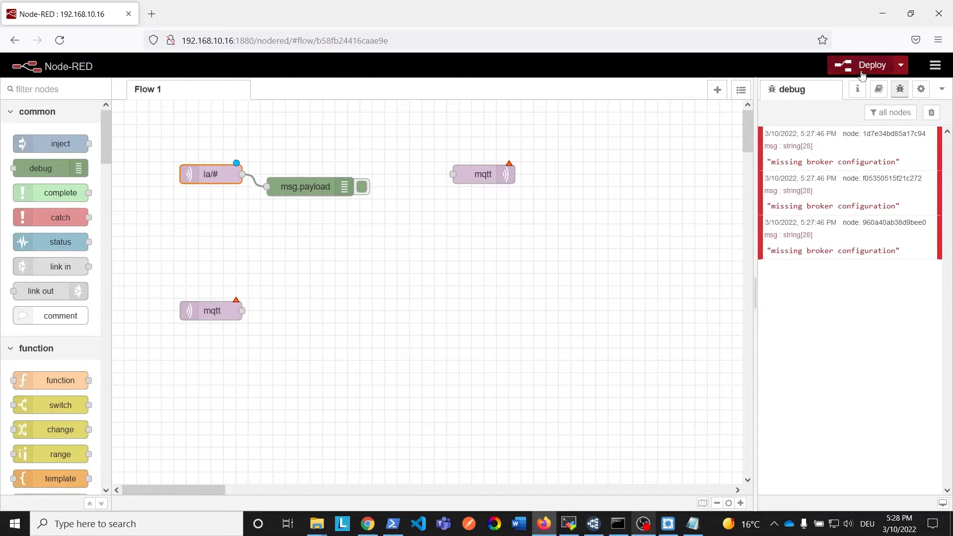
Redeploy the flow and switch off the msg.payload debug node's output.
left_click(870, 65)
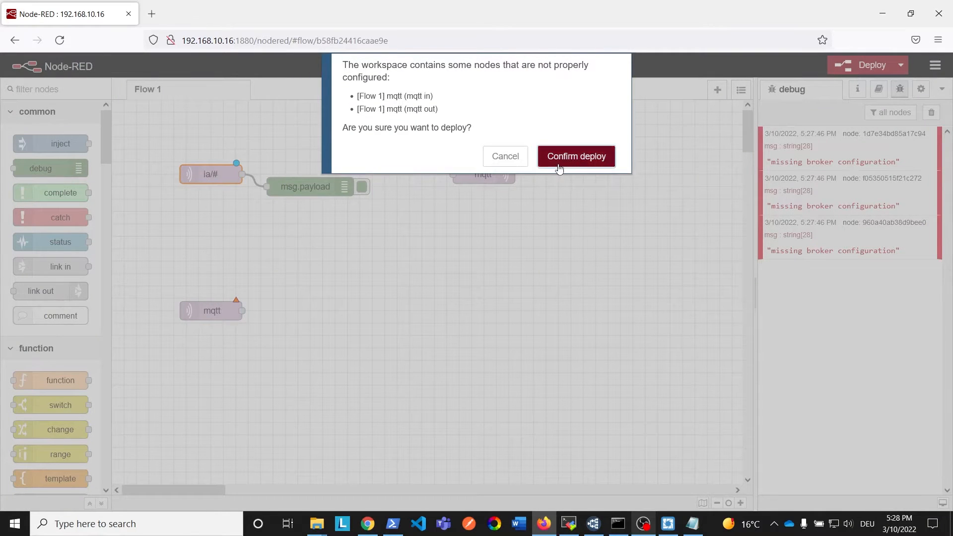
left_click(574, 156)
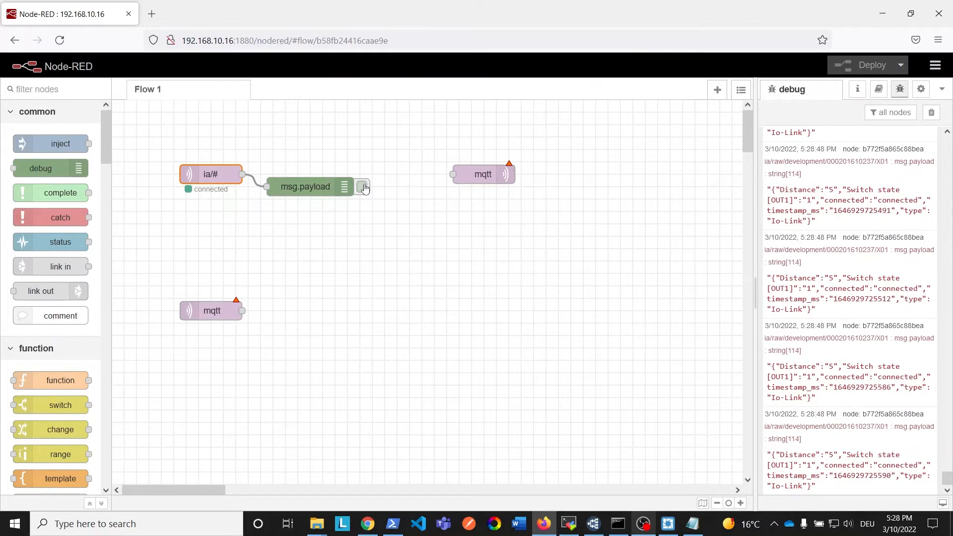
left_click(362, 187)
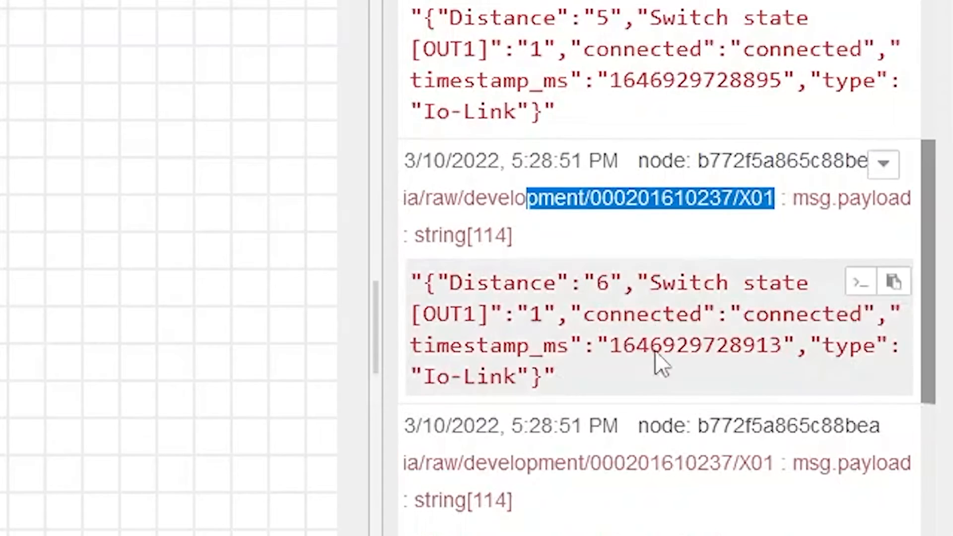
left_click(409, 197)
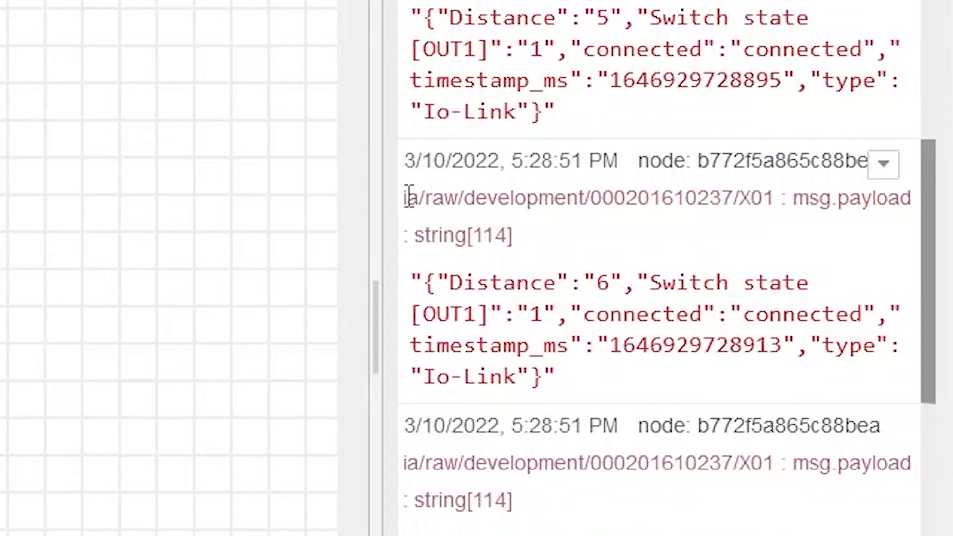
double_click(432, 198)
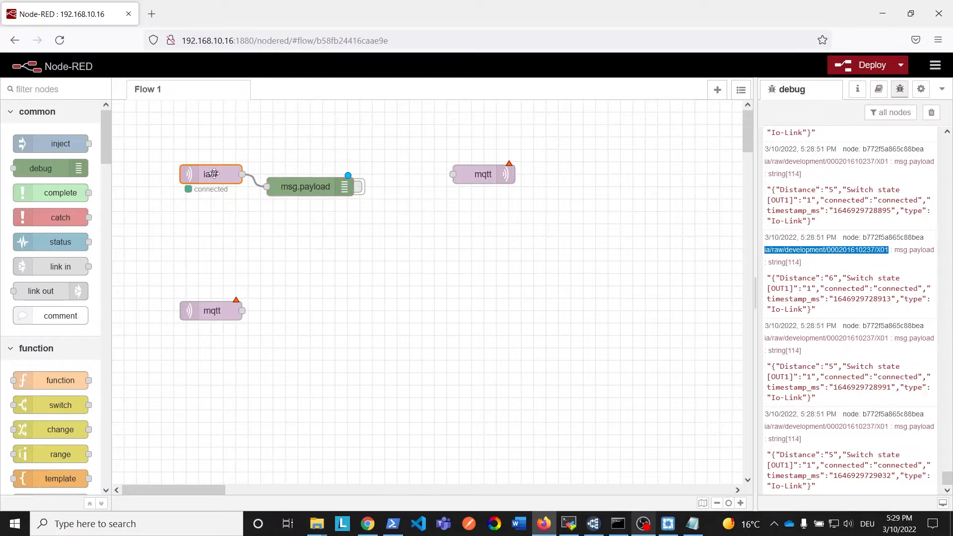
double_click(211, 174)
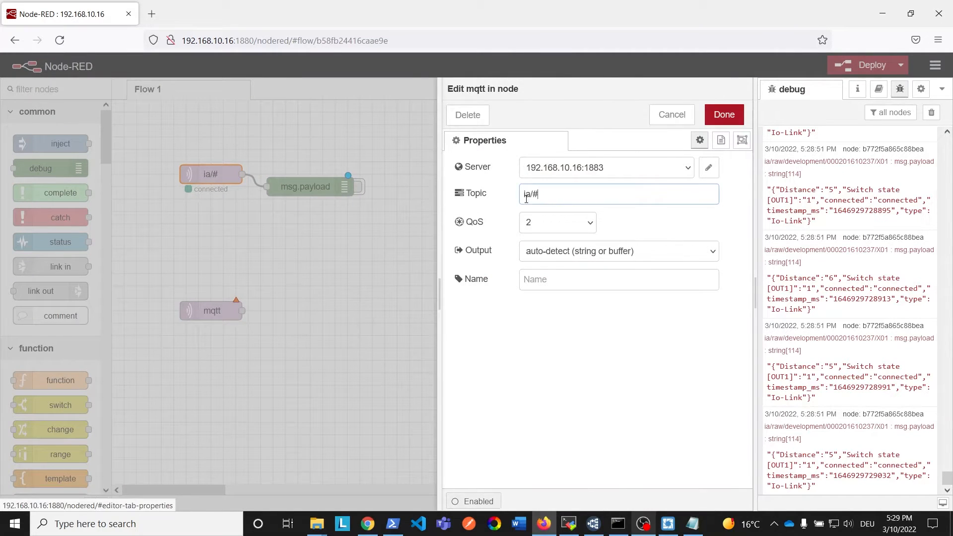
type("ia/raw/development/000201610237/X01")
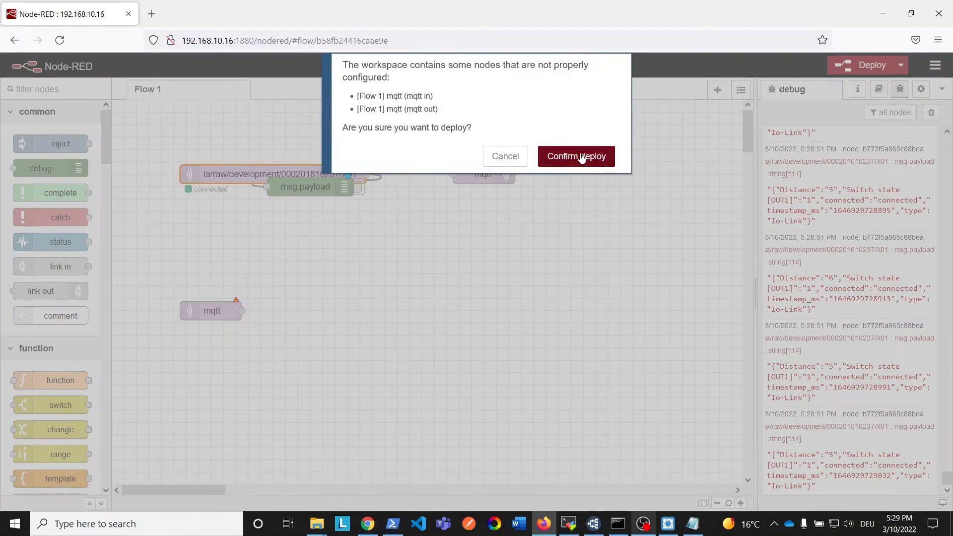
left_click(574, 156)
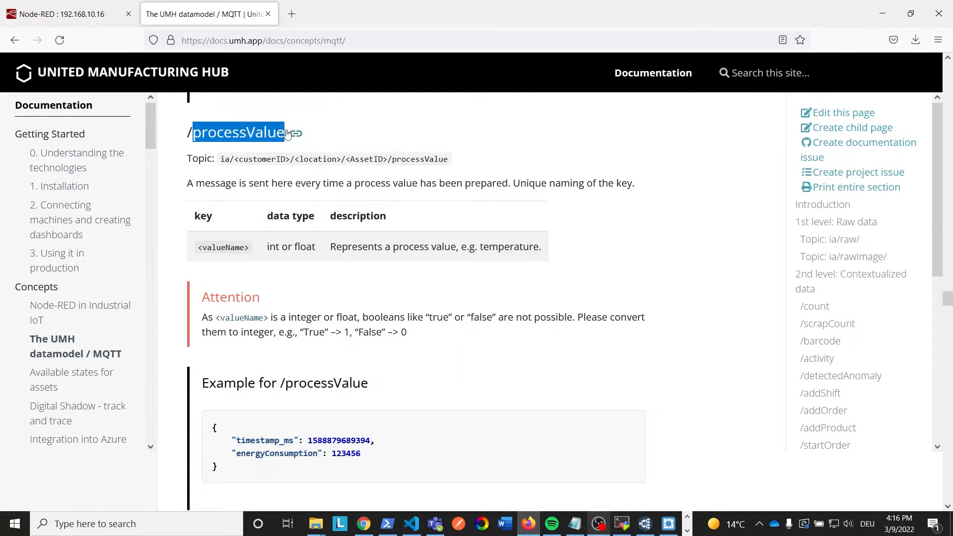
mouse_move(513, 252)
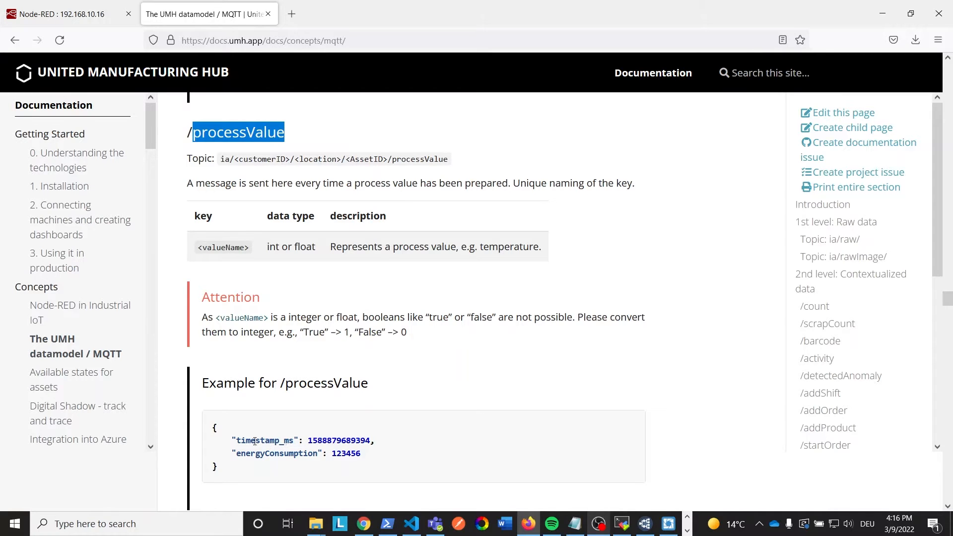
Return to Node-RED and drag the debug node away from the MQTT input.
left_click(64, 14)
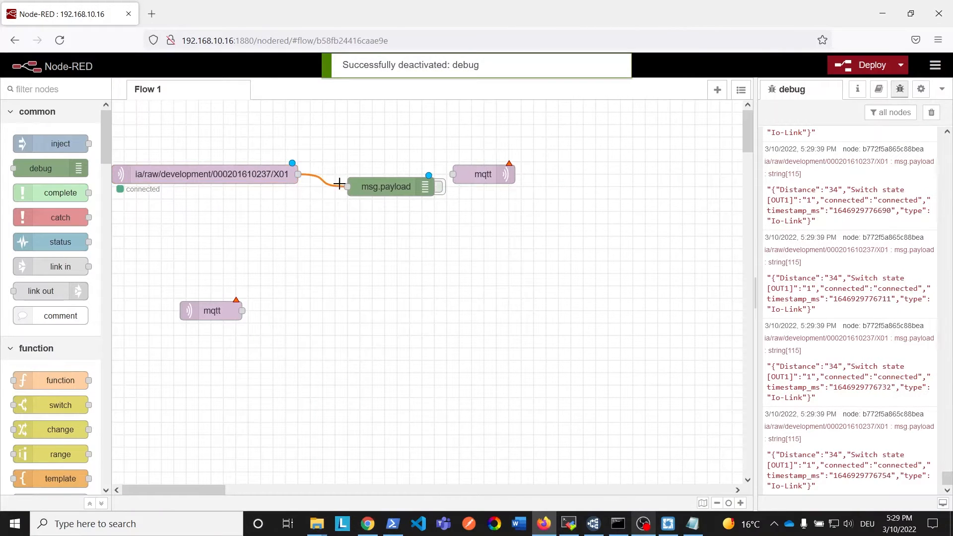
left_click_drag(384, 187, 373, 249)
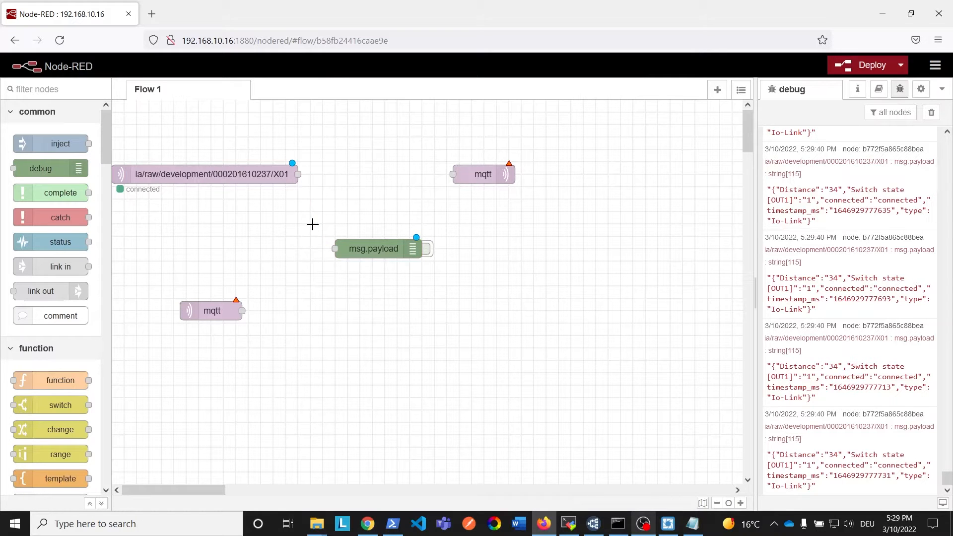
scroll("down", 3)
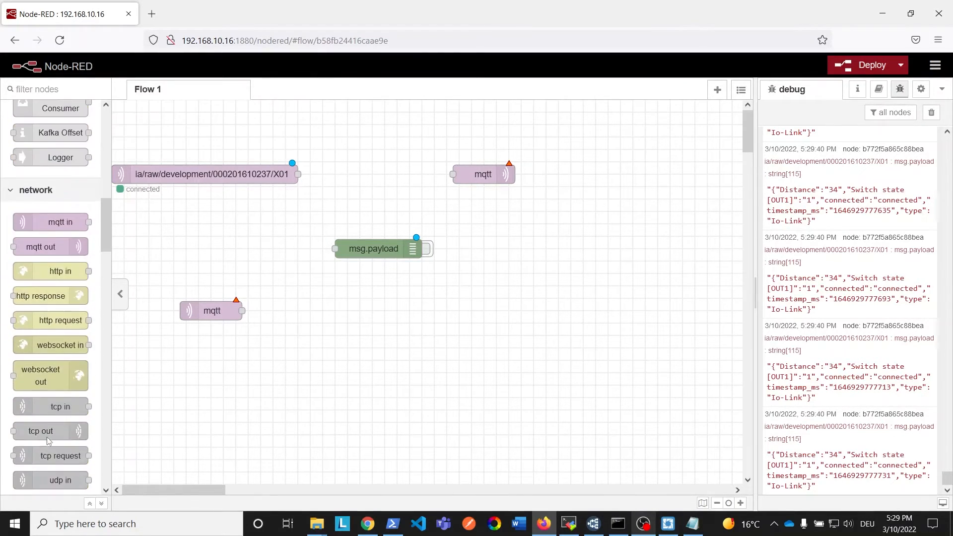
Add a function node, wire it to the MQTT output, and open its code.
left_click_drag(60, 434, 347, 173)
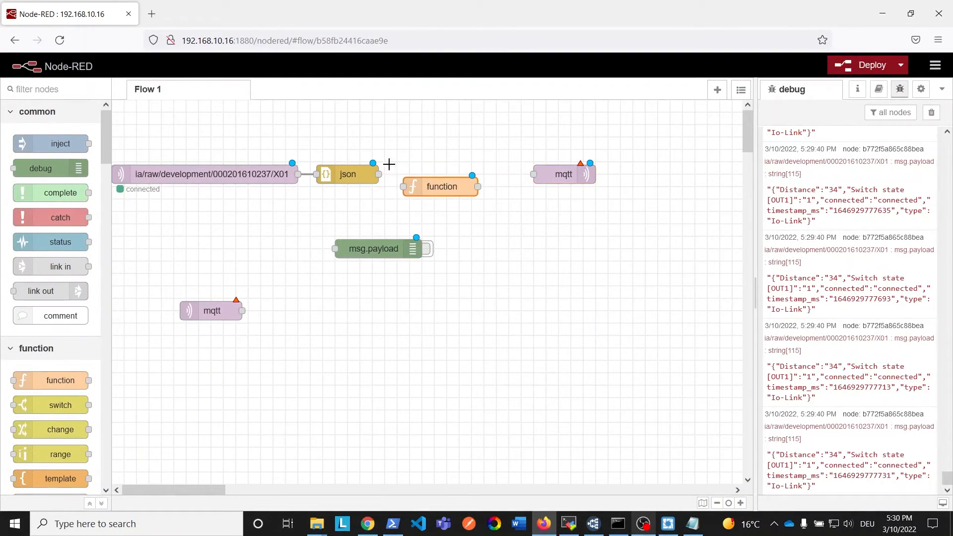
left_click_drag(441, 186, 435, 174)
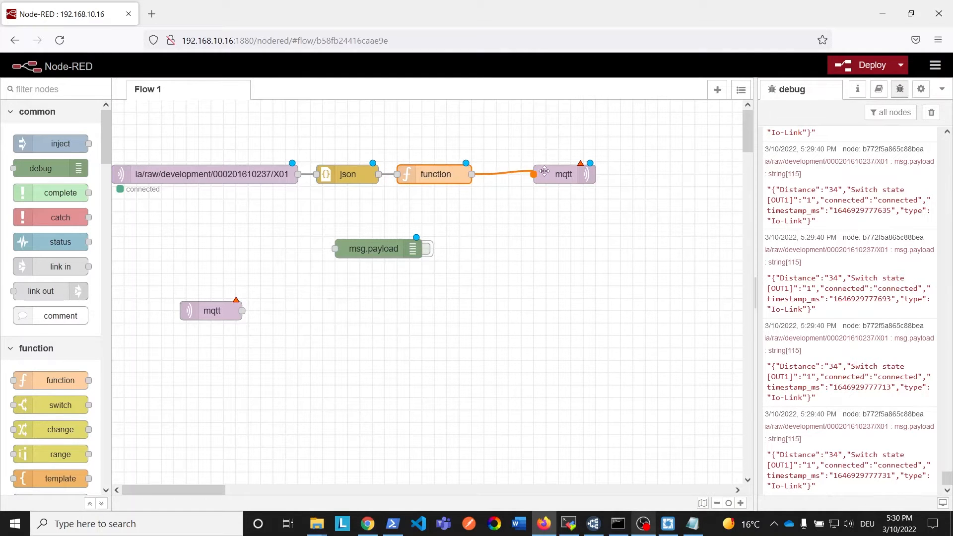
double_click(434, 174)
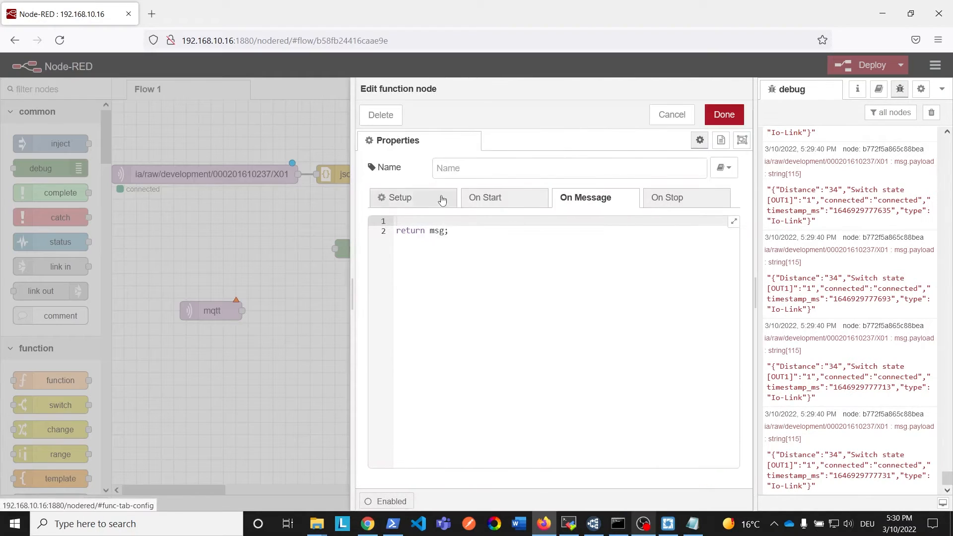
Type msg.payload = above return msg after checking the UMH processValue example in the docs.
type("m")
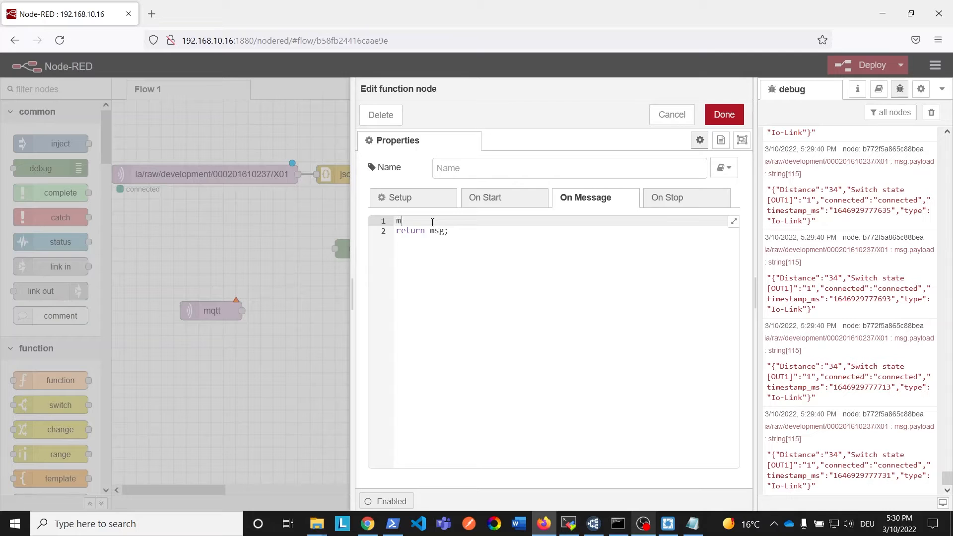
type("sg.payload =")
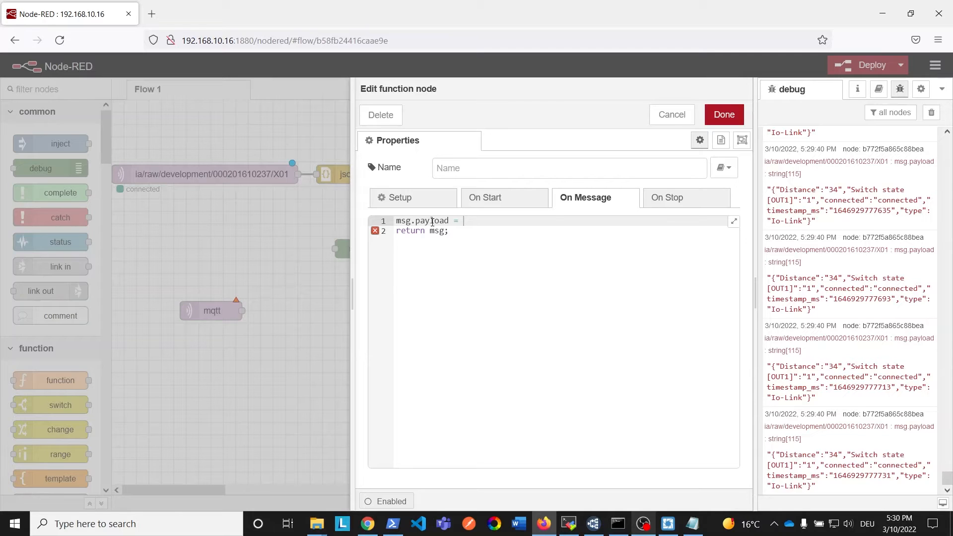
double_click(403, 220)
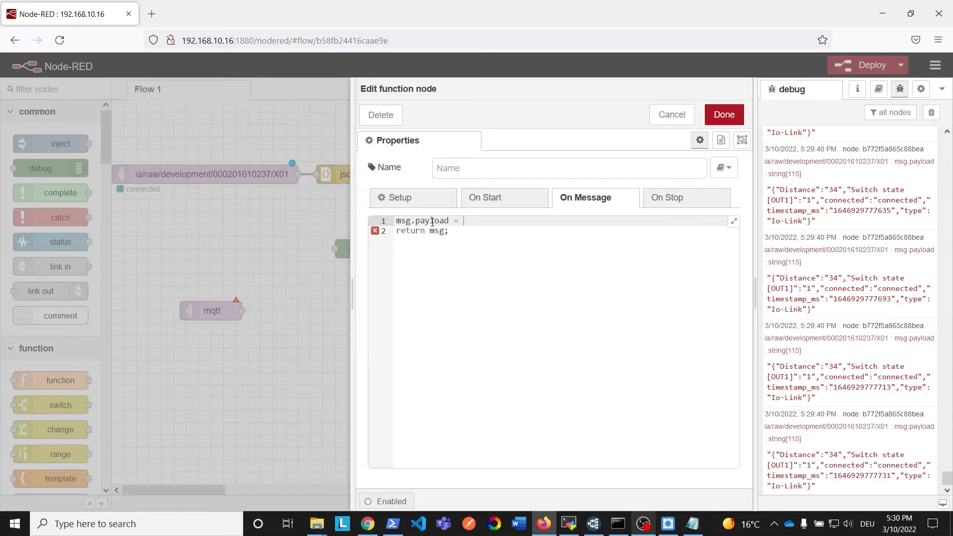
left_click(208, 13)
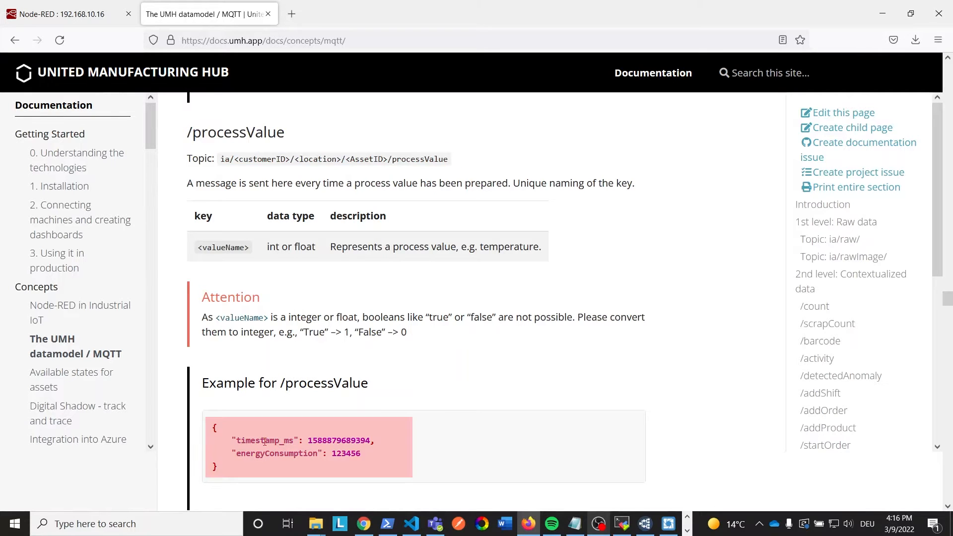
left_click(60, 14)
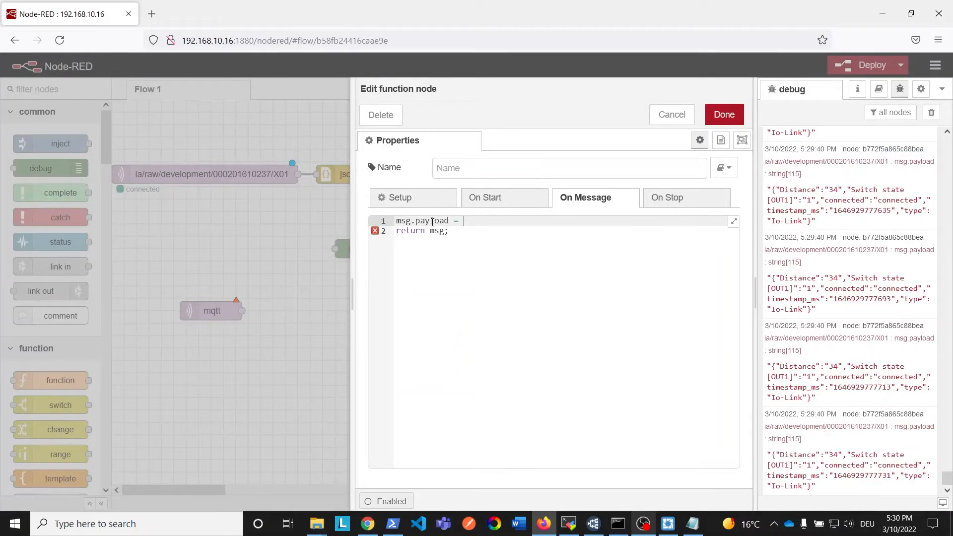
Build the payload object with Distance and timestamp_ms, each parsed with parseInt.
type("{ D")
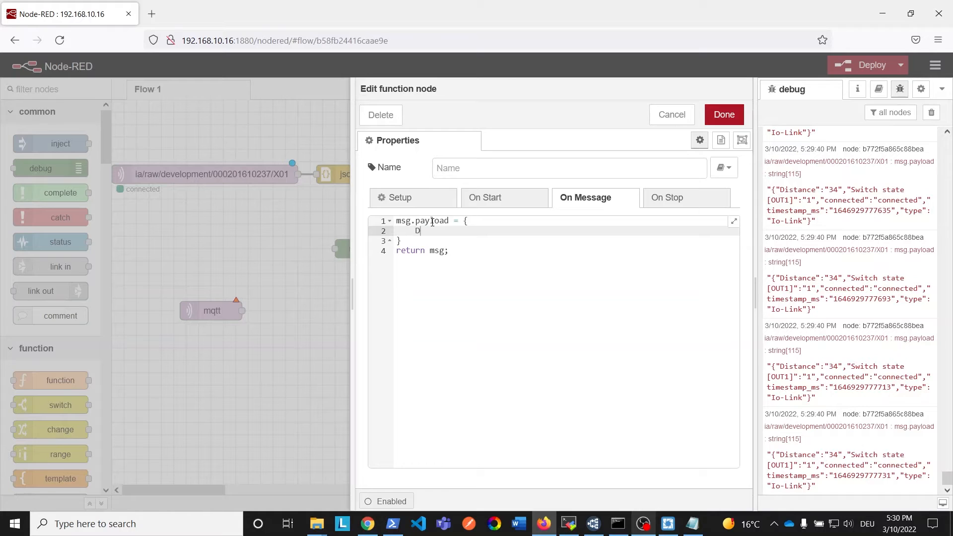
type("\"Distance\":")
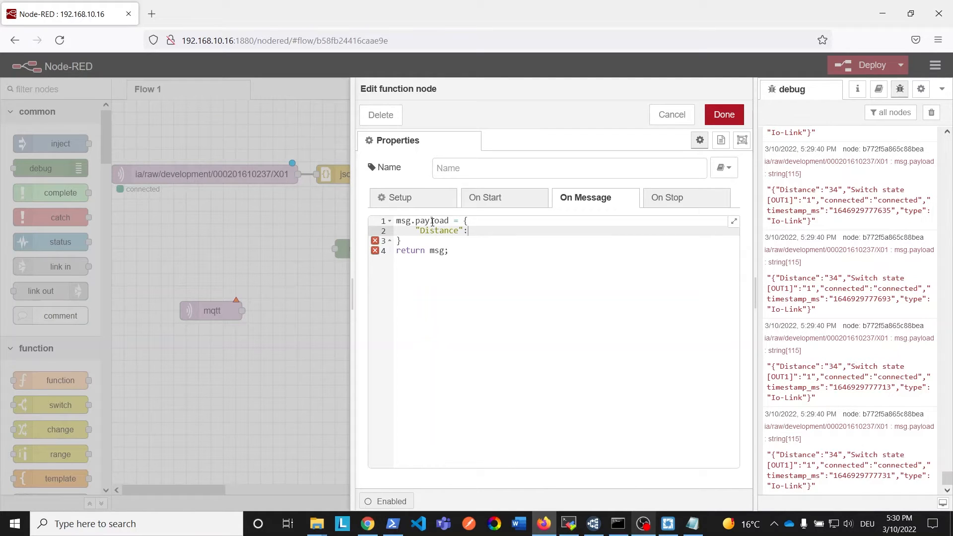
type("msg.payload.Distance")
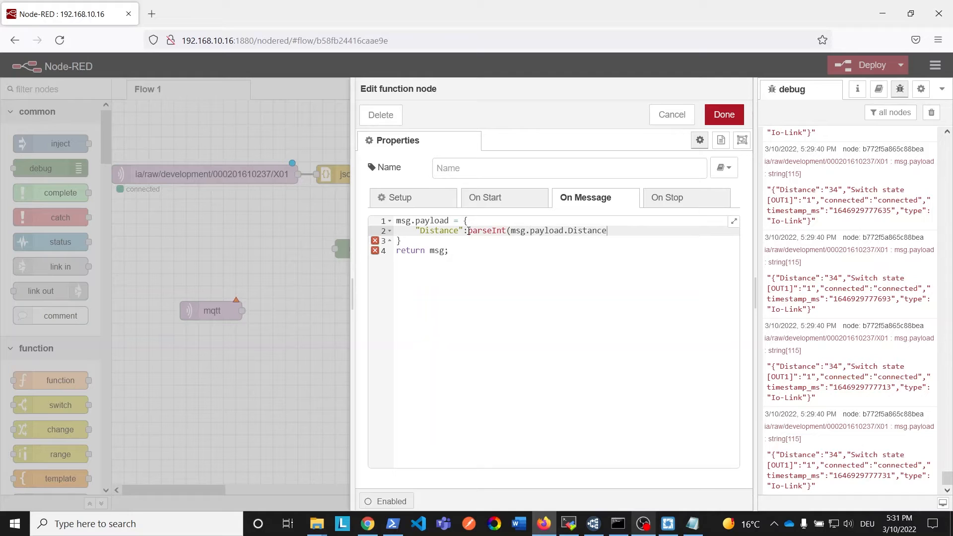
type(", 10),")
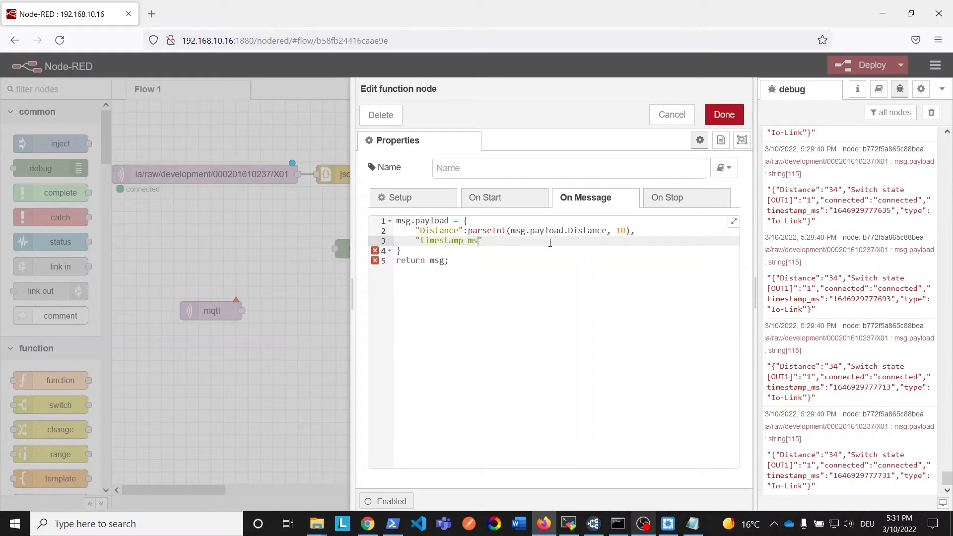
type(":parseInt(msg.payload.)")
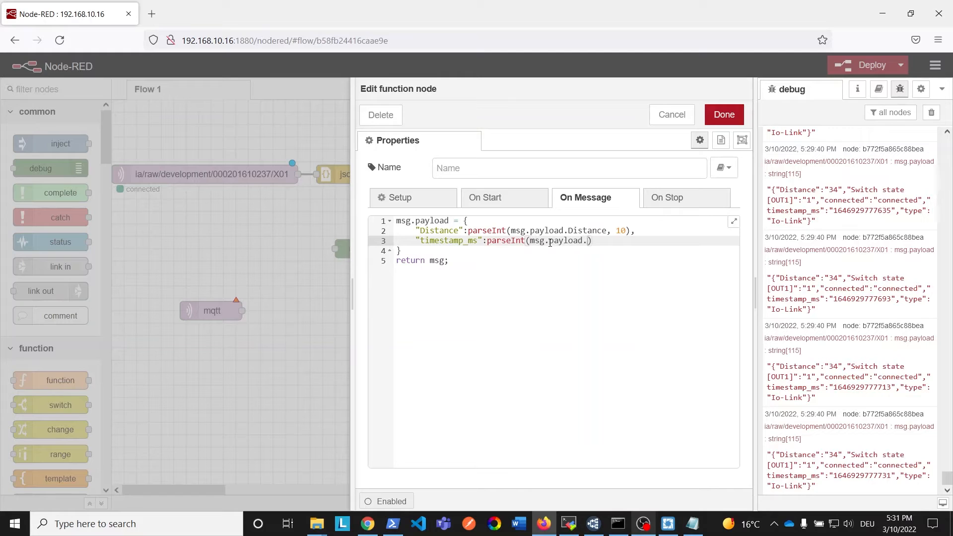
type("timestamp_ms, 10")
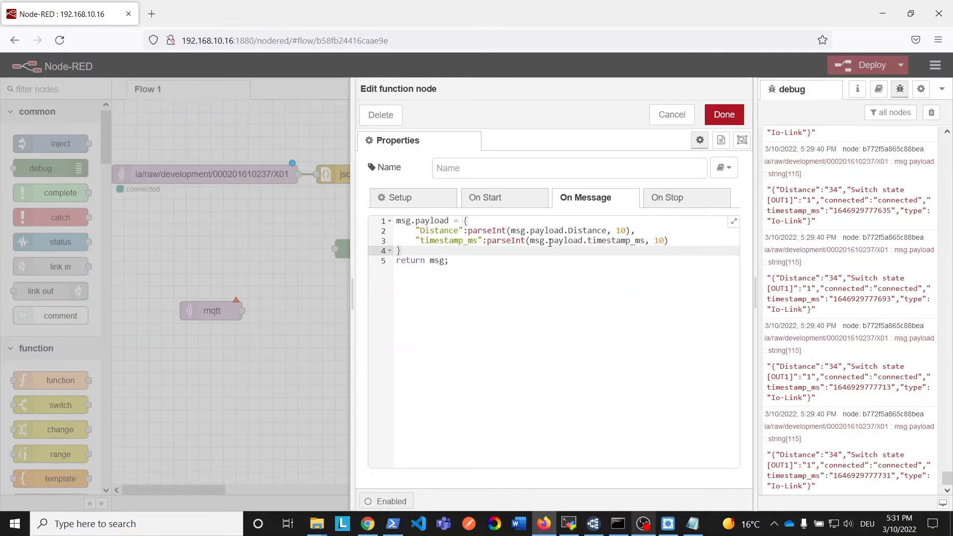
Set msg.topic to "ia/factoryinsight/Aachen/videoAsset/processValue" and save the function code.
type("msg")
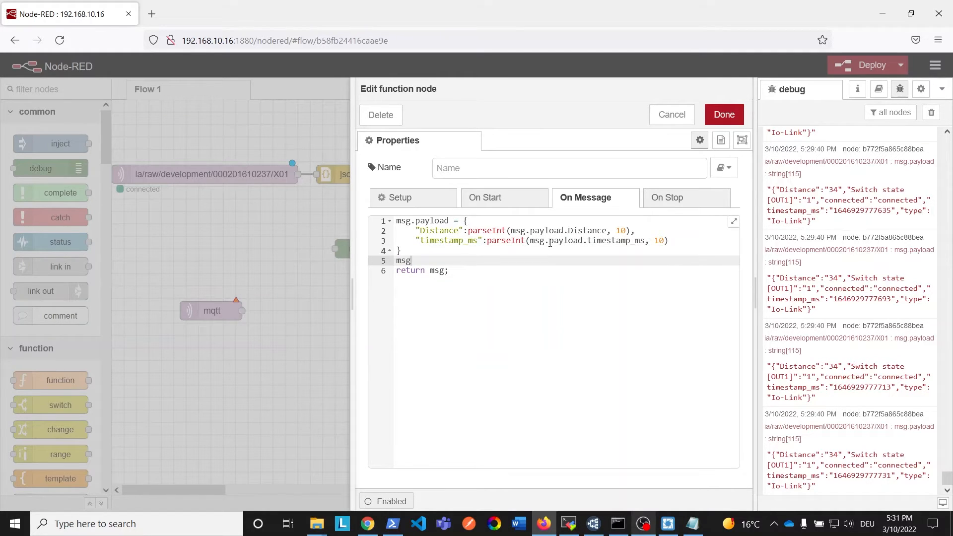
type(".topic")
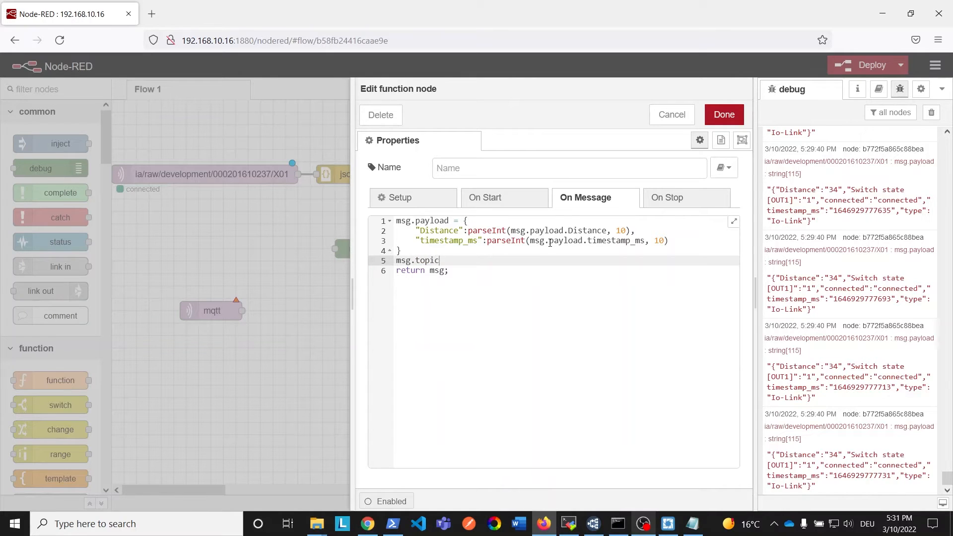
type("= ia")
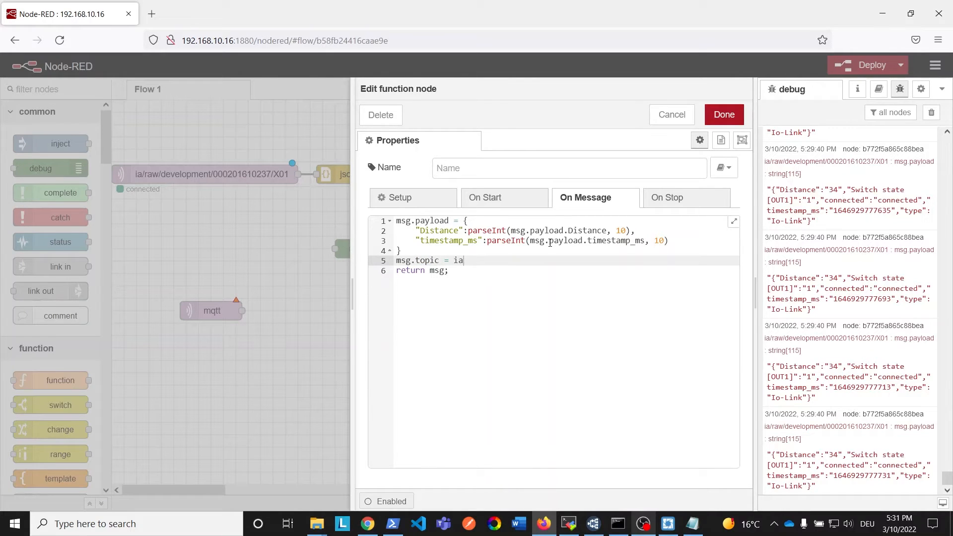
type("/factoryinsi")
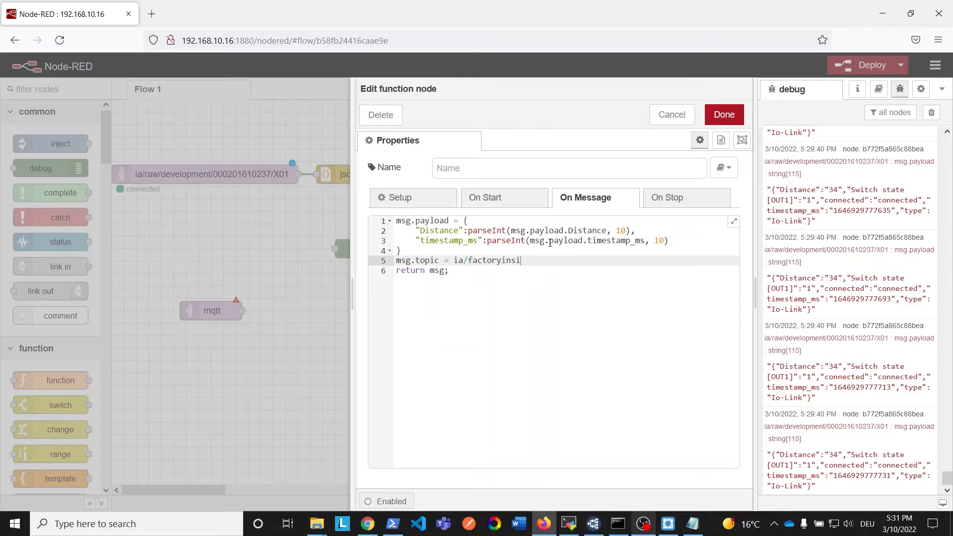
type("ght/Aachen")
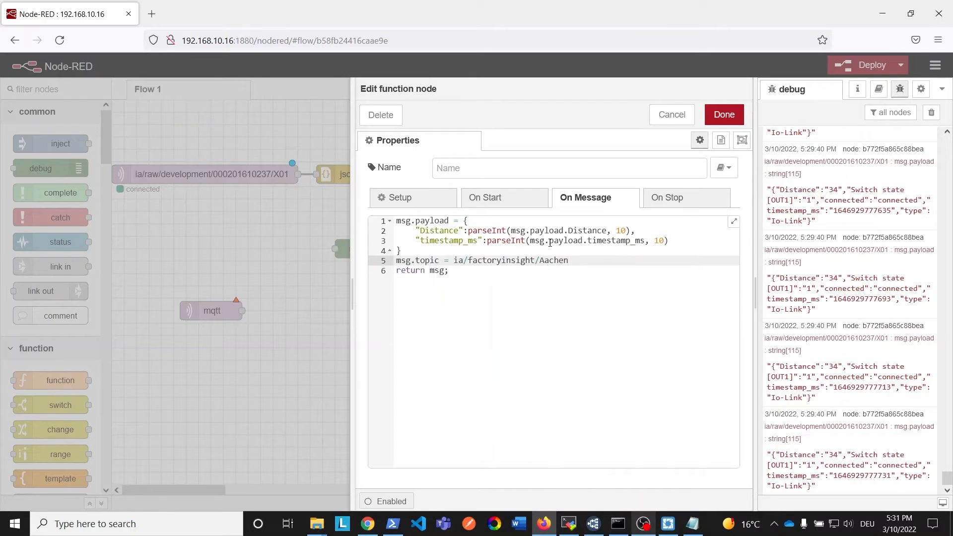
type("/vid")
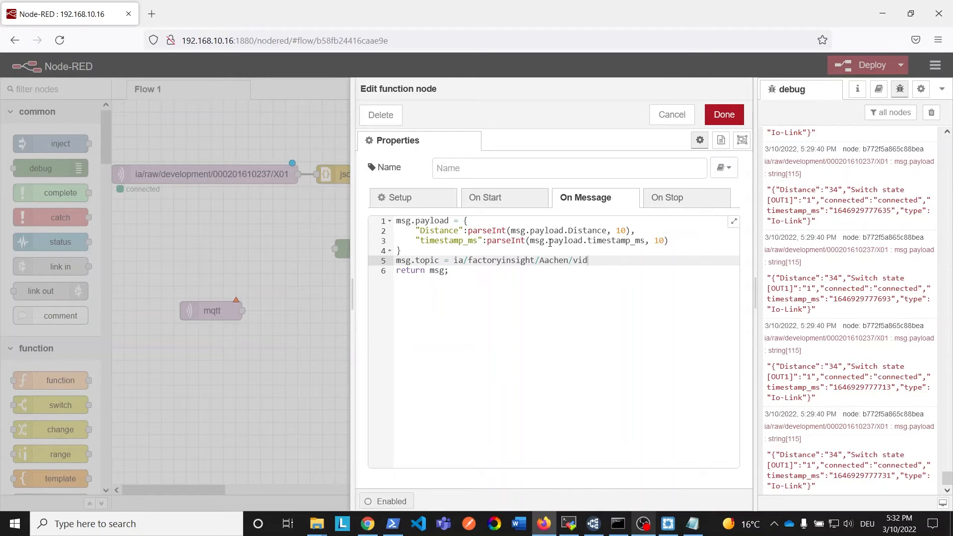
type("eoAsset")
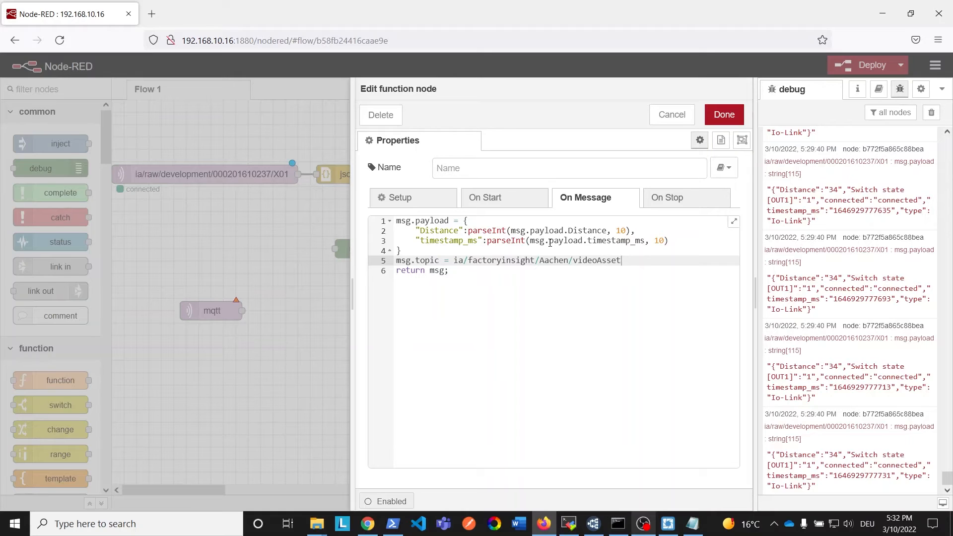
type("/pr")
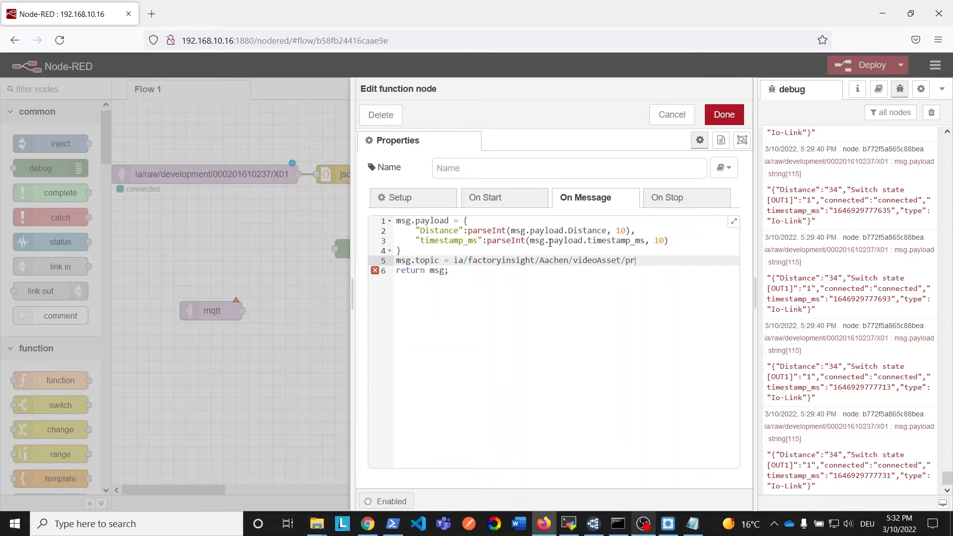
type("ocessValue")
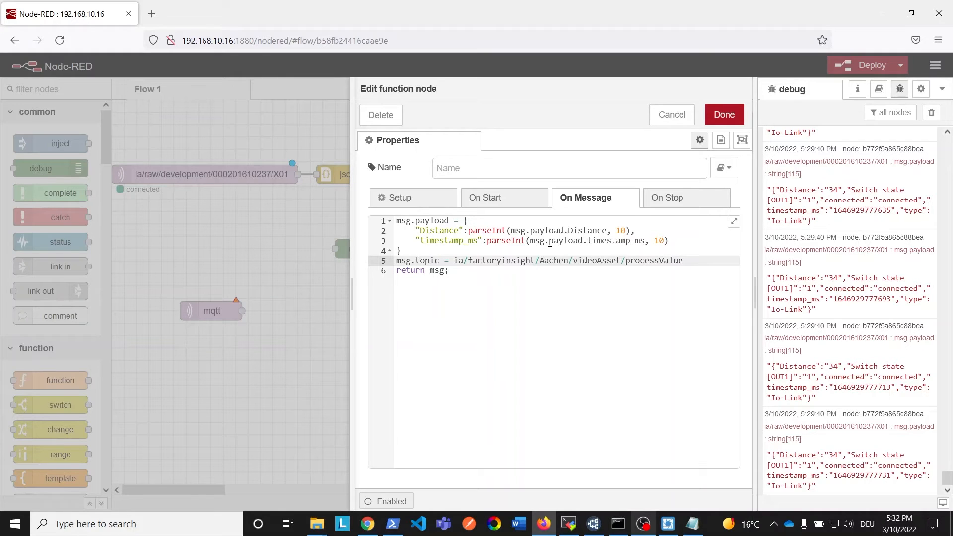
double_click(553, 260)
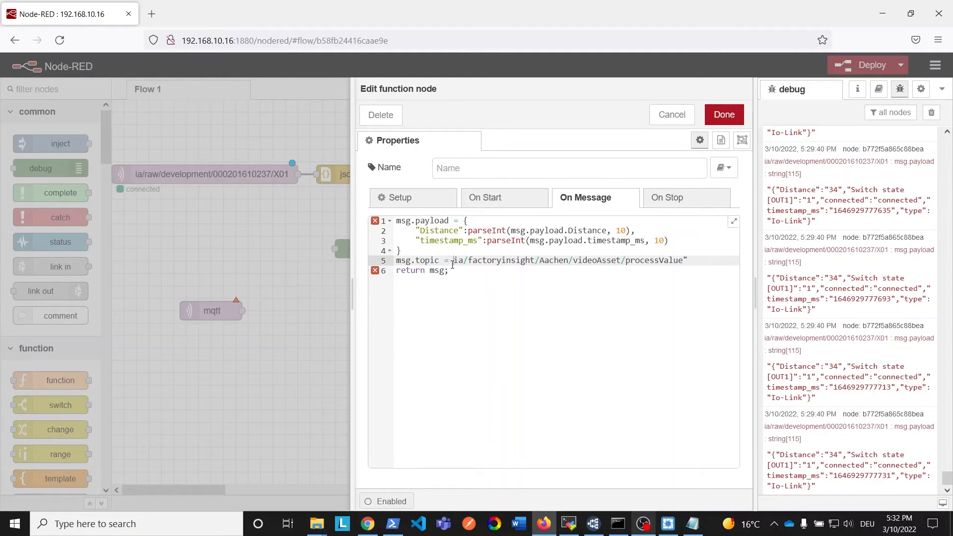
type(";")
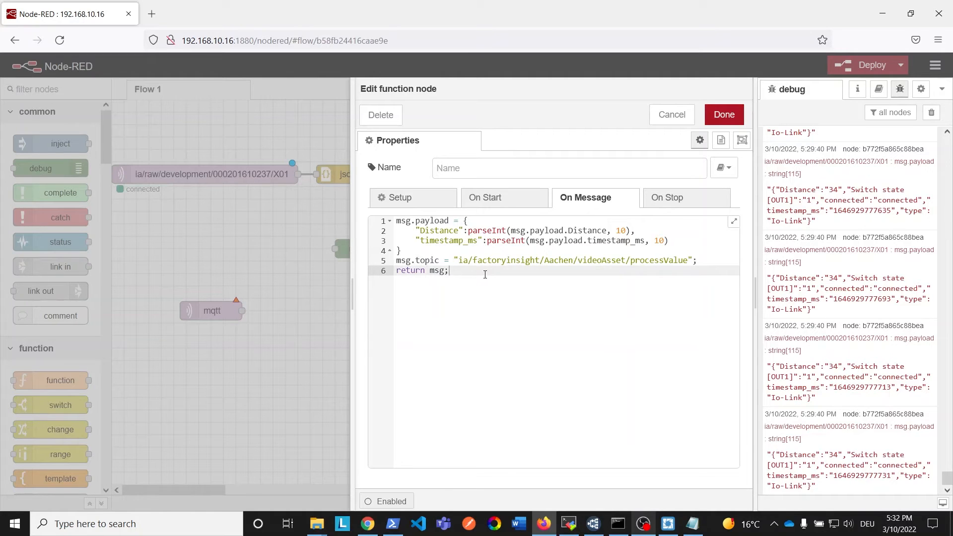
left_click(722, 114)
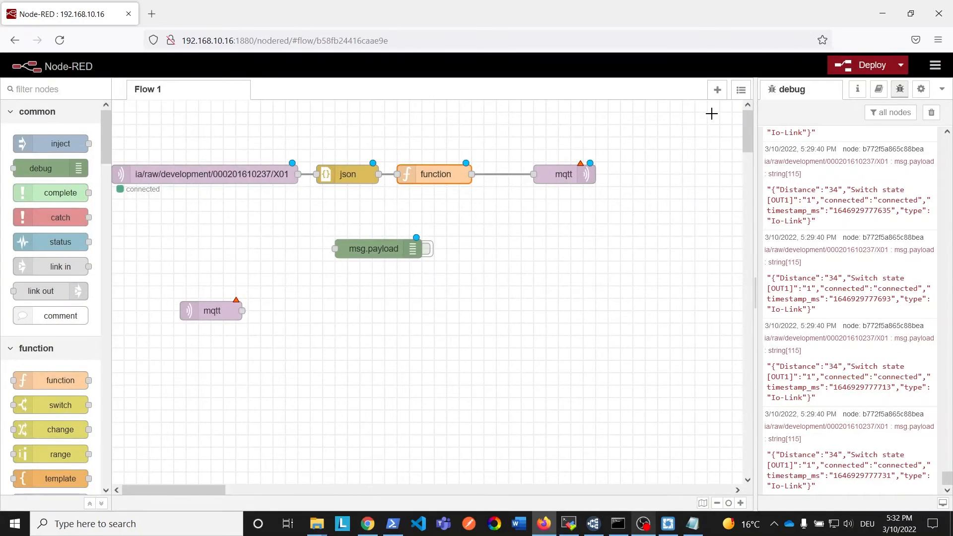
Confirm the mqtt out node with the 192.168.10.16:1883 broker and a blank topic.
double_click(563, 173)
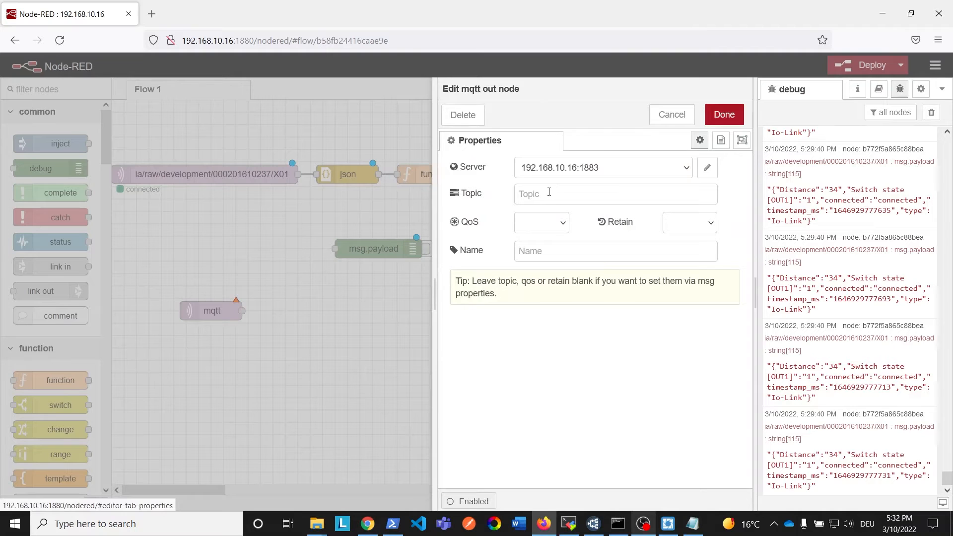
left_click(614, 193)
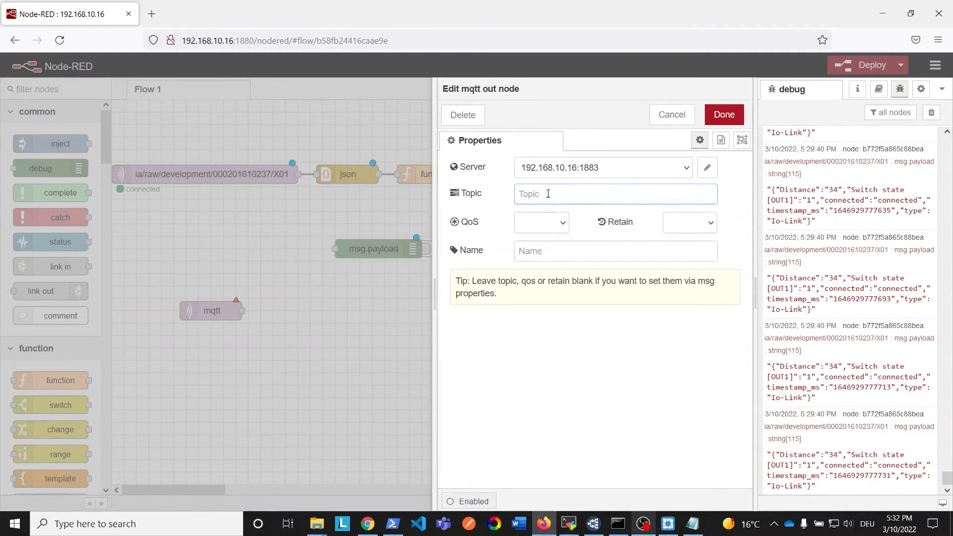
mouse_move(408, 178)
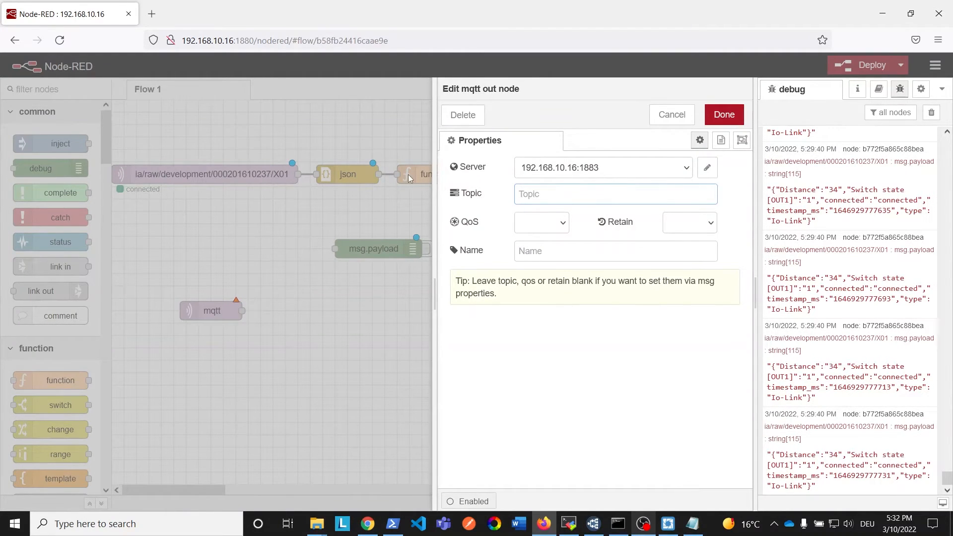
left_click(723, 114)
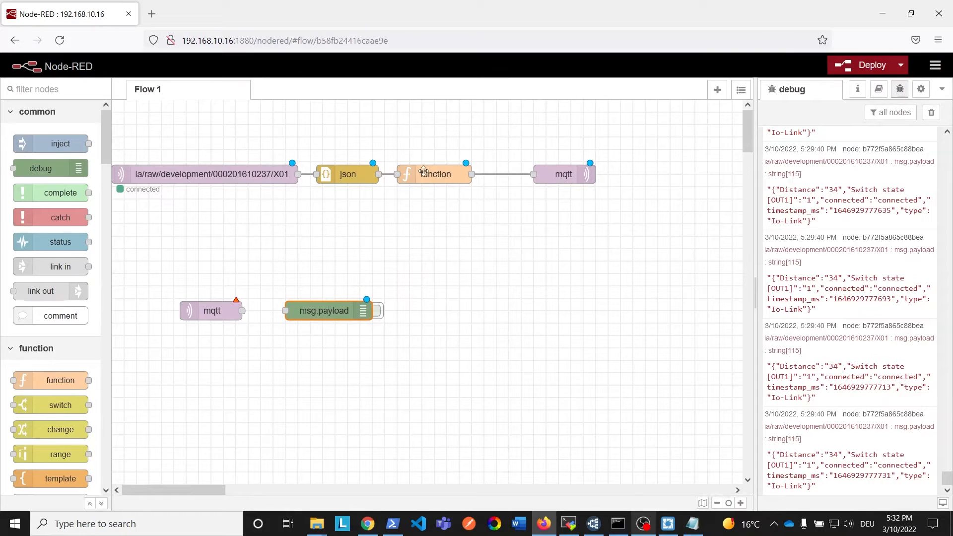
double_click(434, 174)
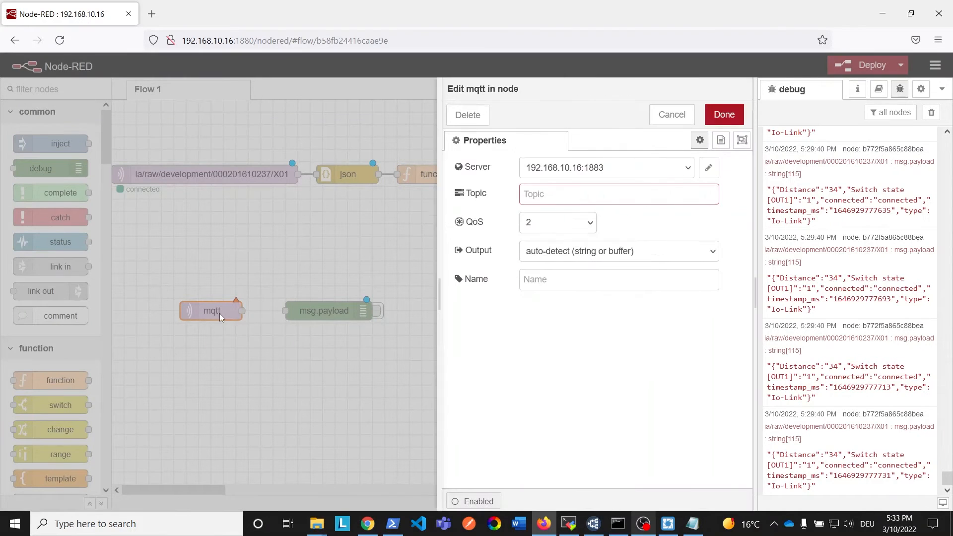
Enter ia/factoryinsight/Aachen/videoAsset/processValue as the lower mqtt in node's topic and confirm.
type("ia/factoryinsight/Aachen/videoAsset/processValue")
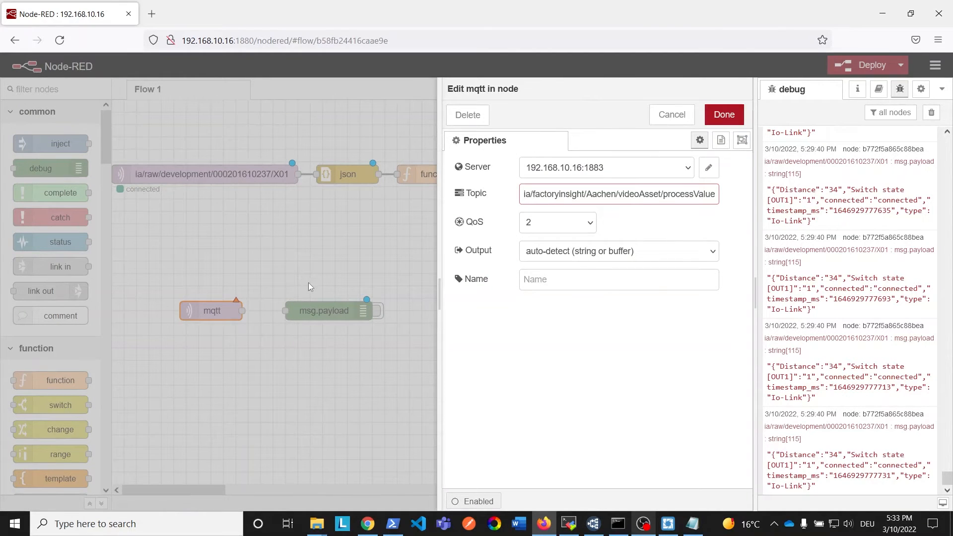
left_click(723, 114)
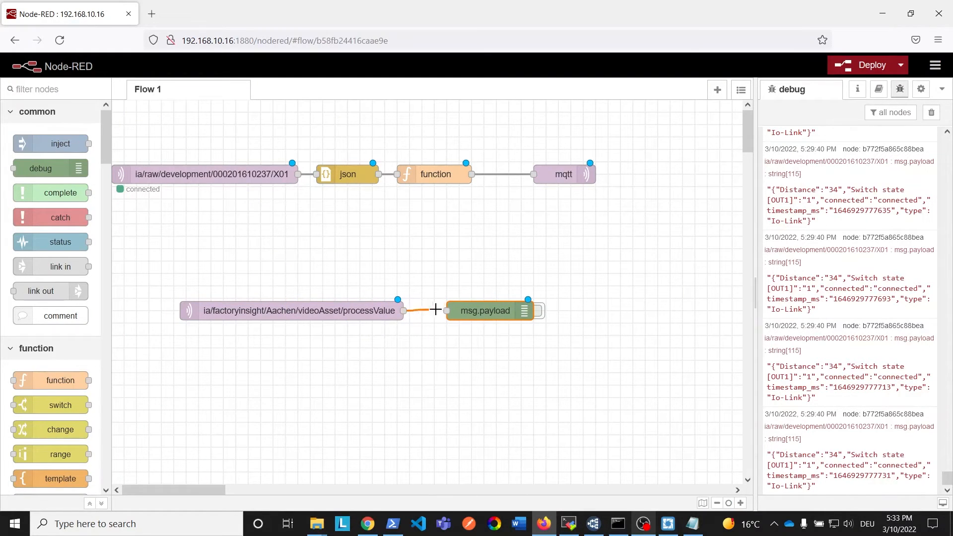
Clear the old debug messages and deploy so both MQTT nodes connect.
left_click(929, 112)
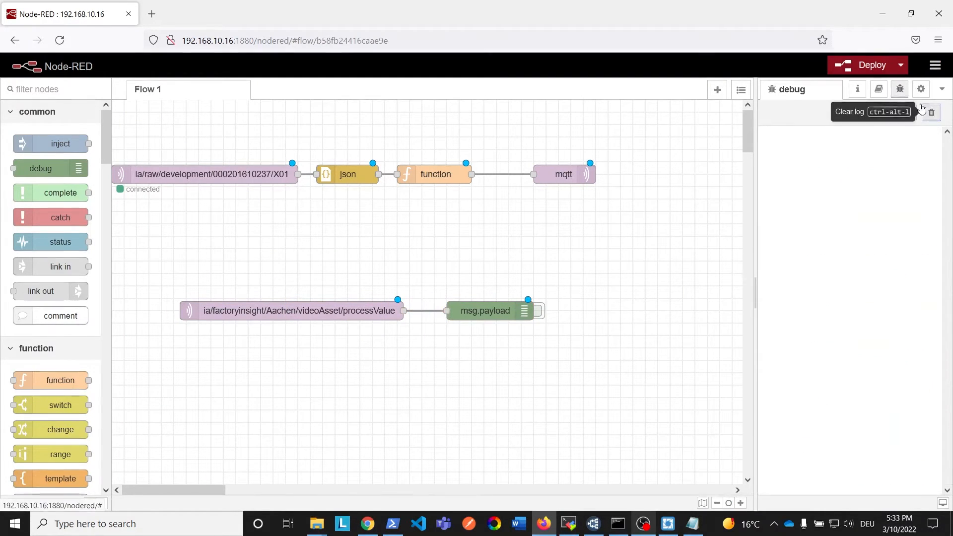
left_click(871, 65)
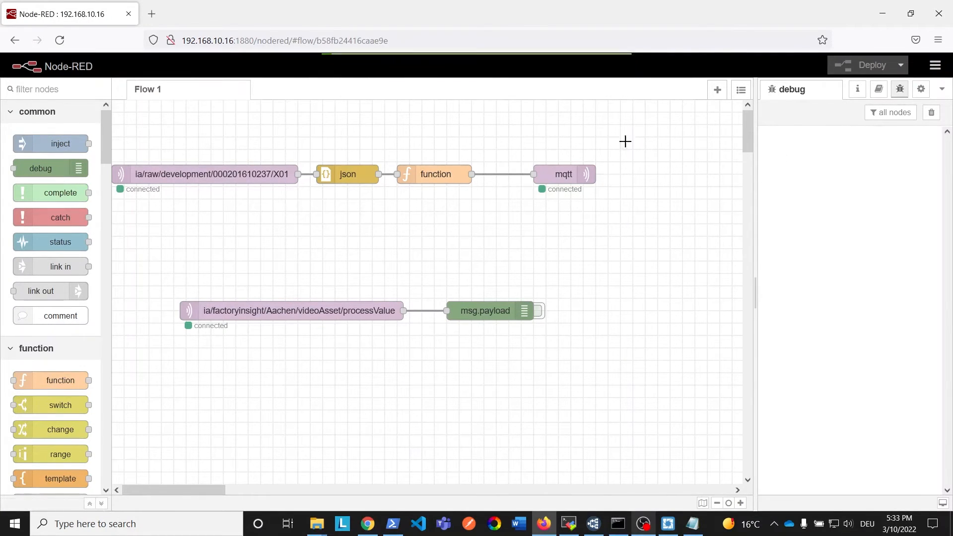
left_click(539, 310)
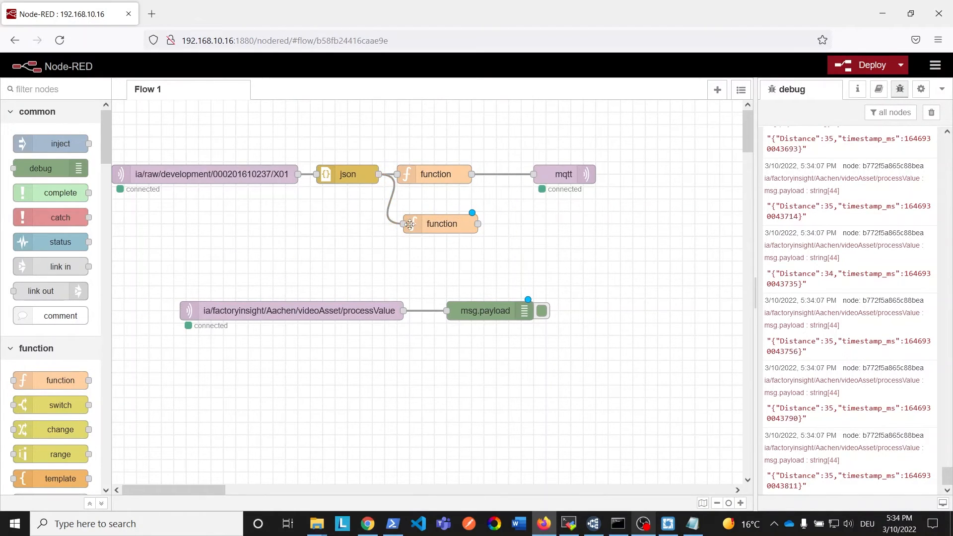
In the new function's On Start code, set flow variables counter, previous and current to 0.
double_click(441, 223)
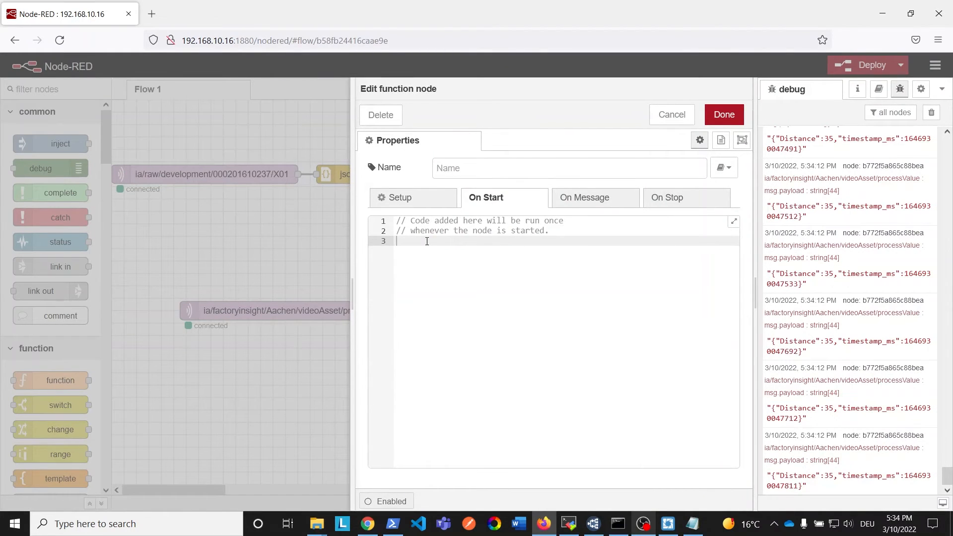
left_click(485, 198)
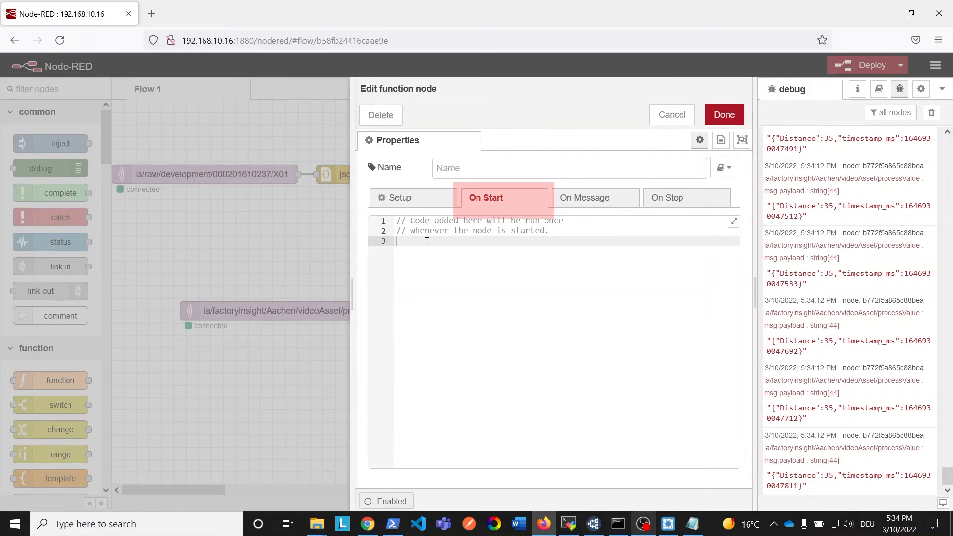
type("flow.")
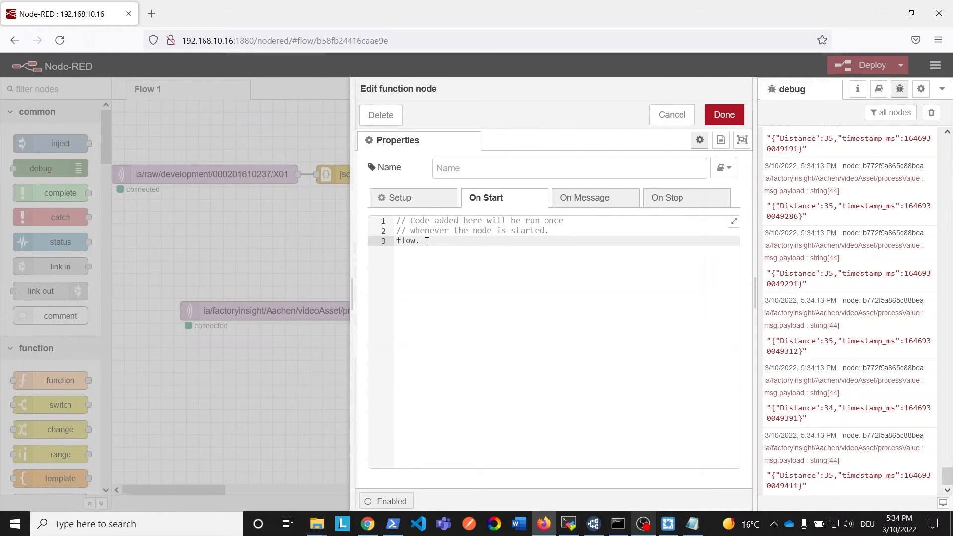
type("set(\"co\")")
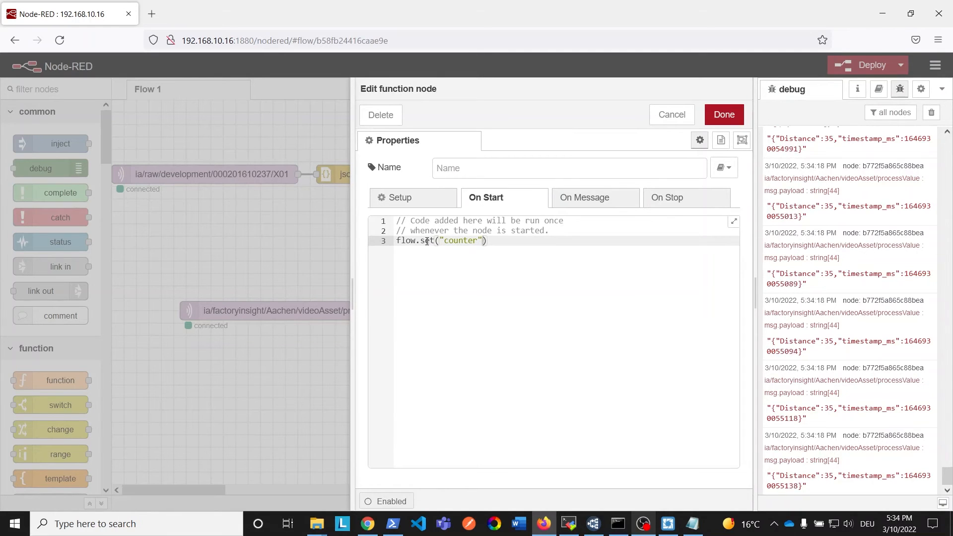
type(", 0")
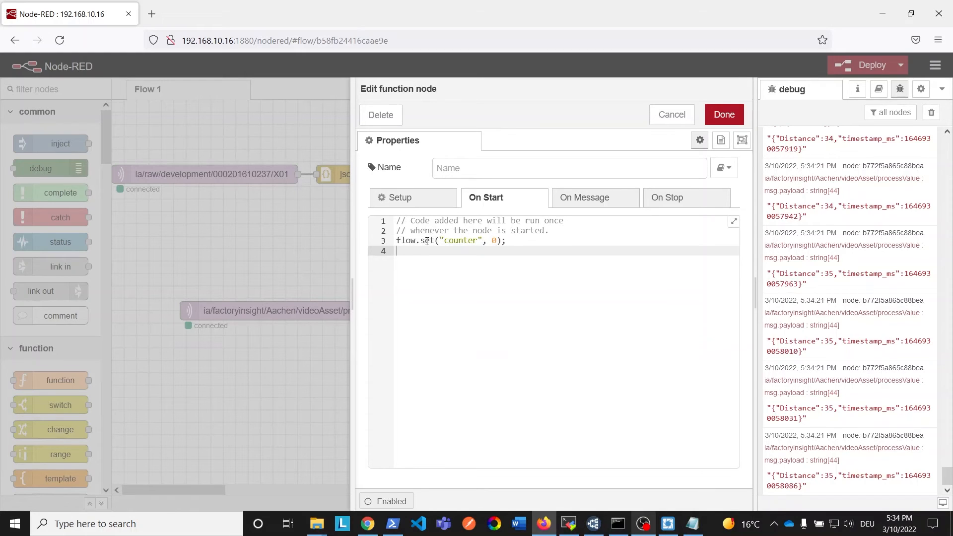
type("f")
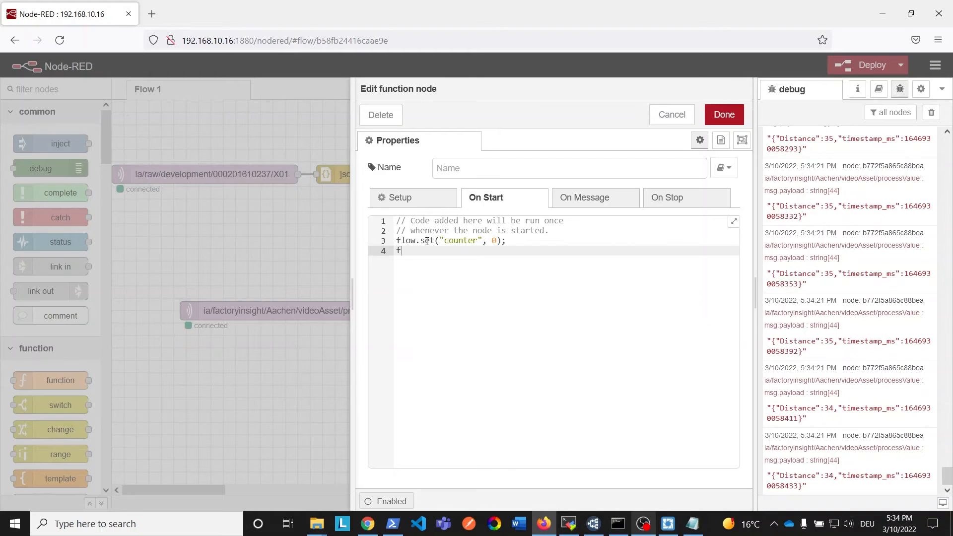
type("low.set(\"previous\")")
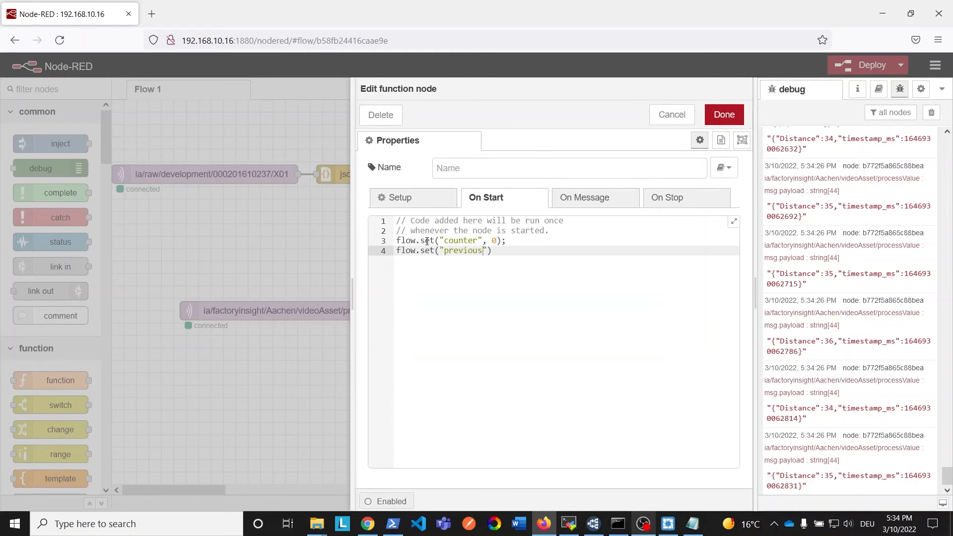
type(", 0);")
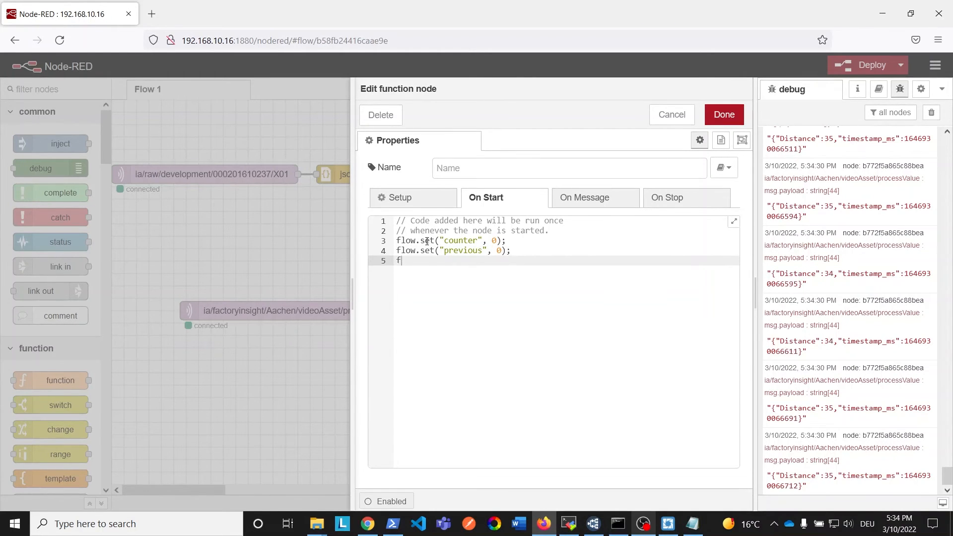
type("low.set(\"current\")")
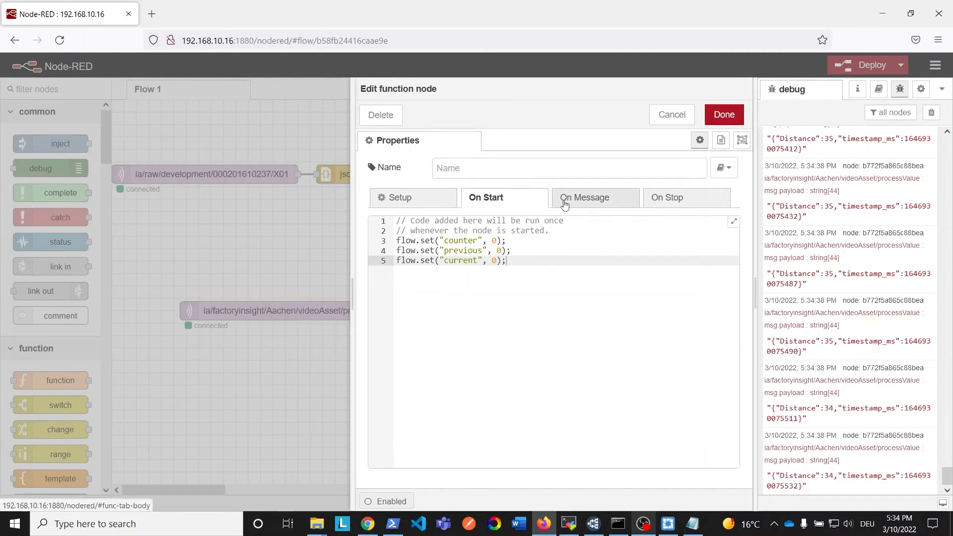
Store the old current value as previous and the payload distance as current.
left_click(584, 197)
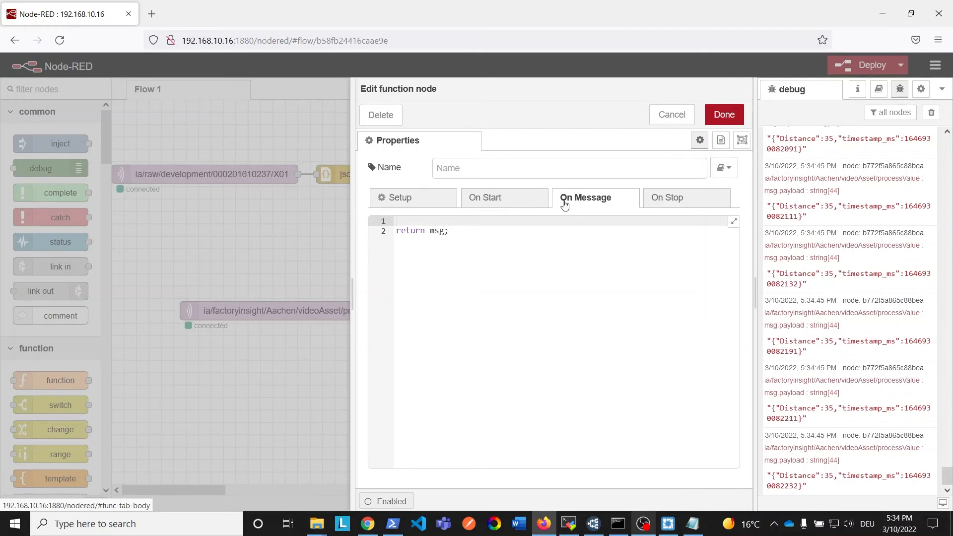
left_click(585, 197)
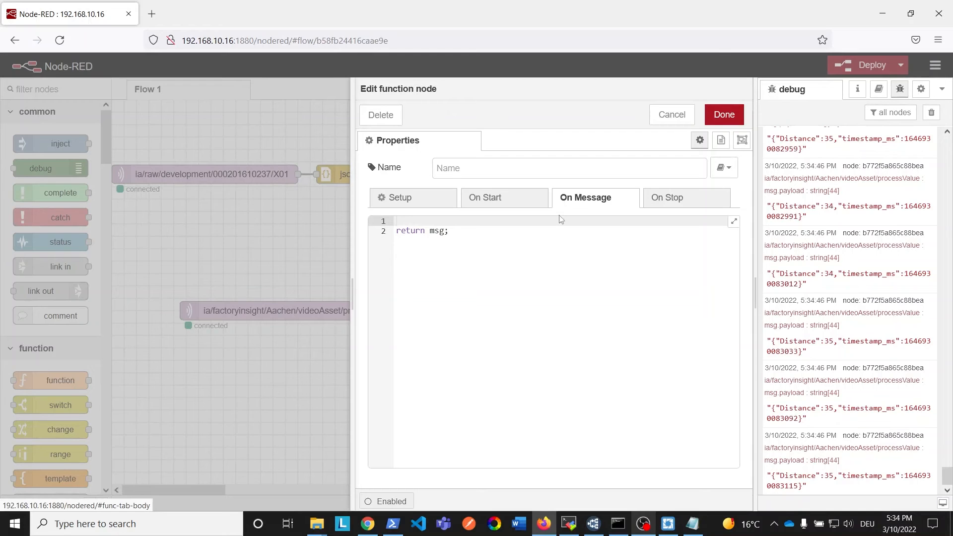
type("flow.set")
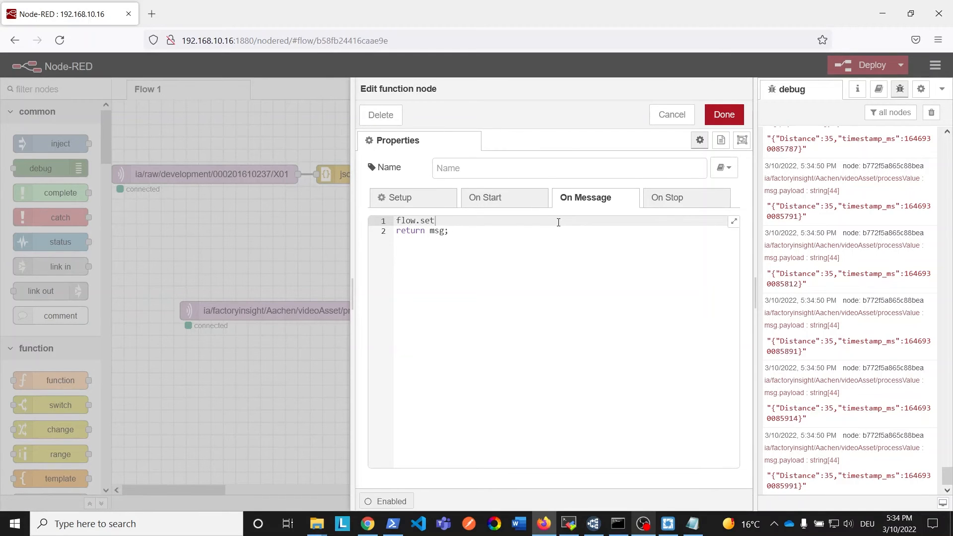
type("(\"previous\")")
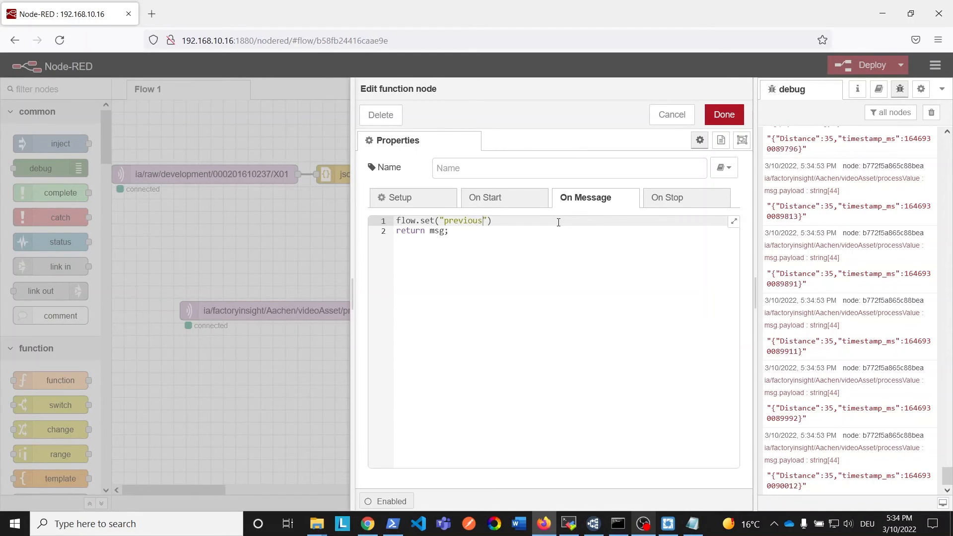
type(", flow.get")
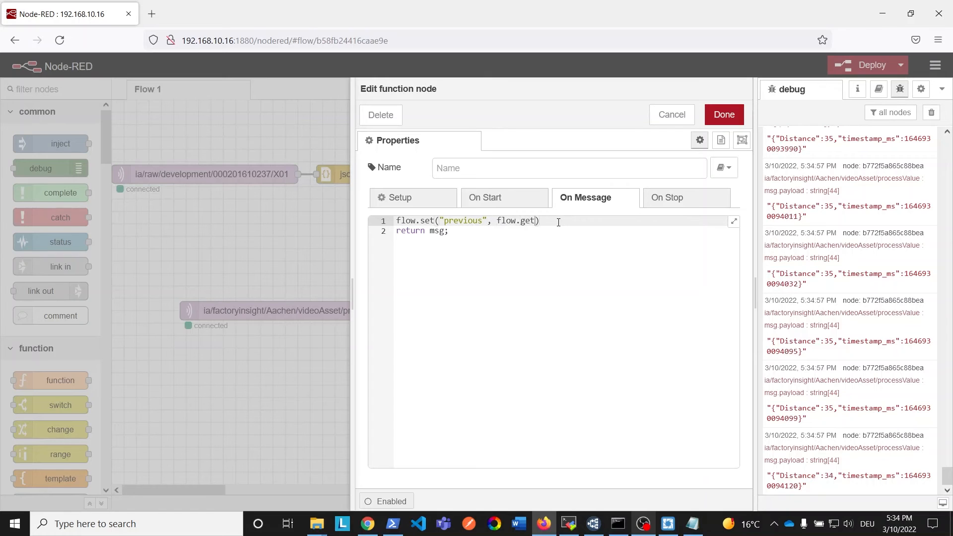
type("(\"current\"));")
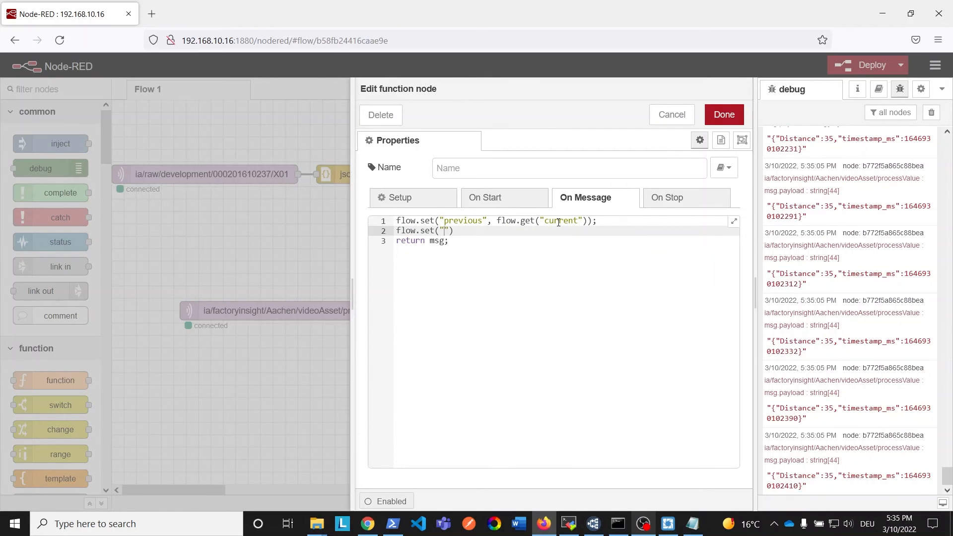
type("current\", msg.paly")
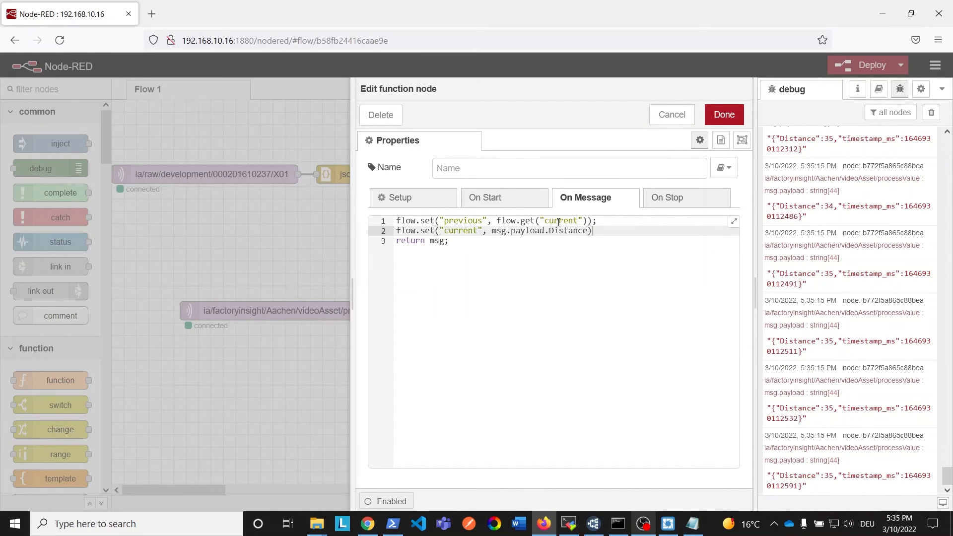
Add an if block incrementing count when distance goes from below 10 to 10 or more.
type("if")
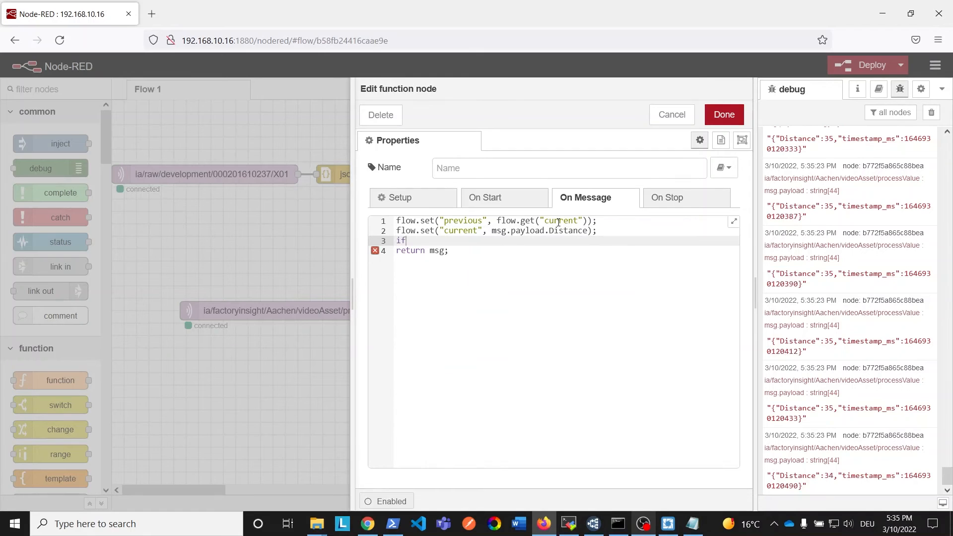
type("(flow.get())")
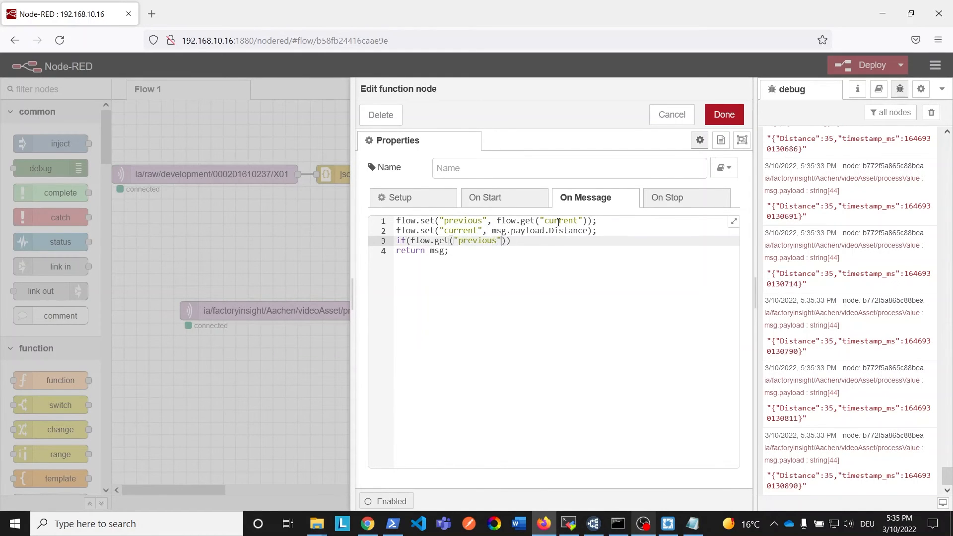
type("<10 && flow.get(\"current\"")
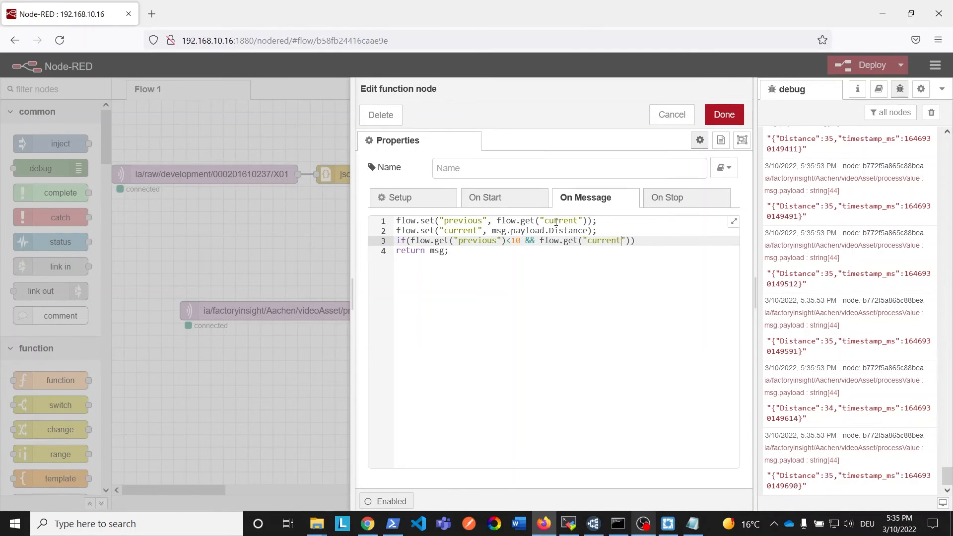
type(">=10){")
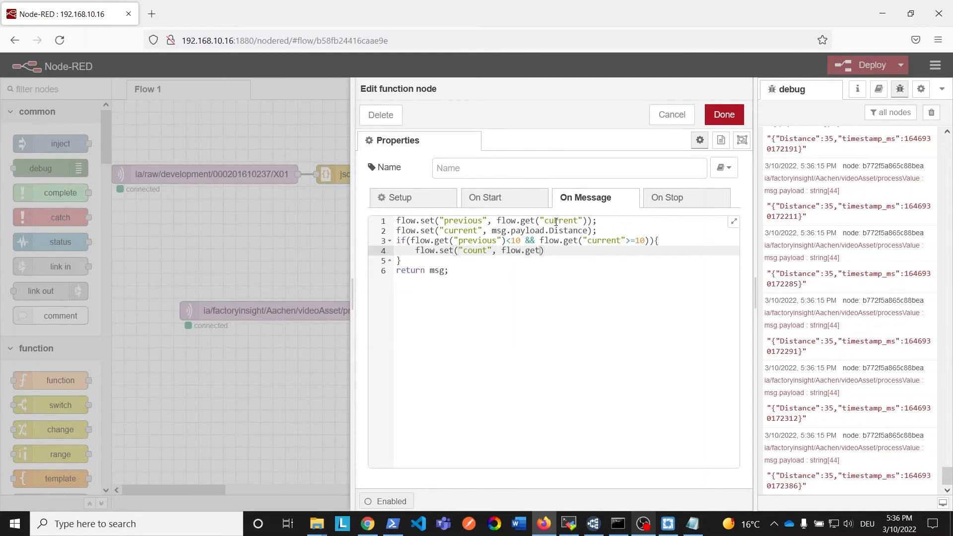
type("\"count\")+1)")
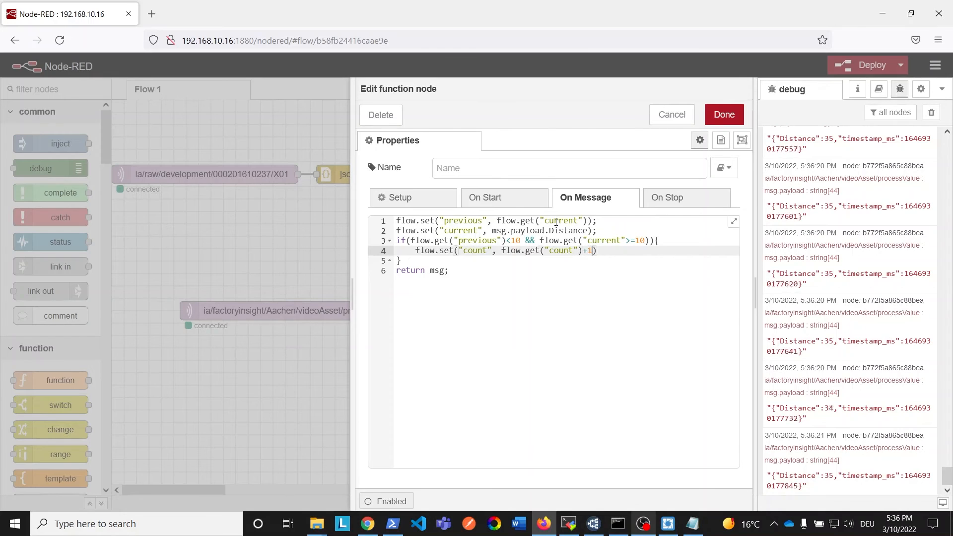
Inside the if block, set msg.payload to CountOfParts with timestamp_ms.
type("msg.payload =")
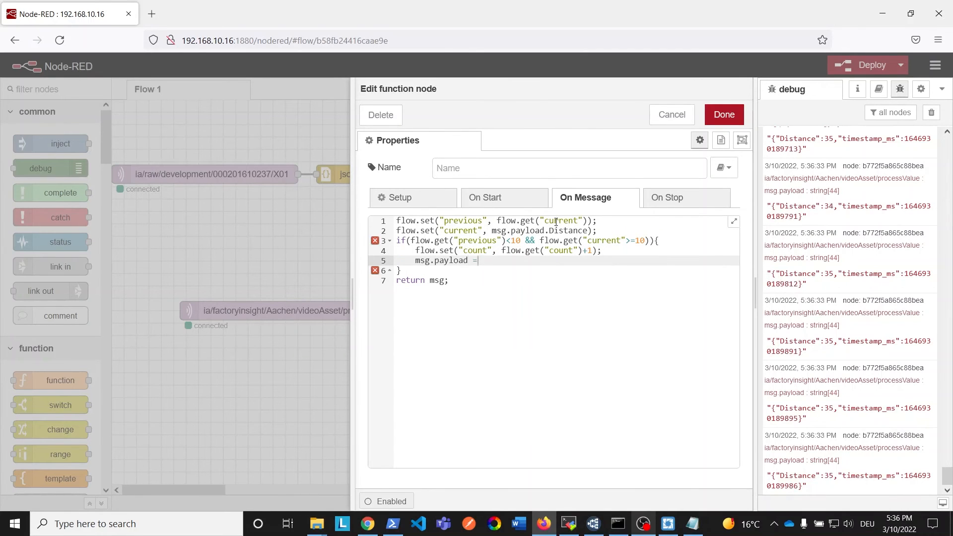
type("{\"Count\"")
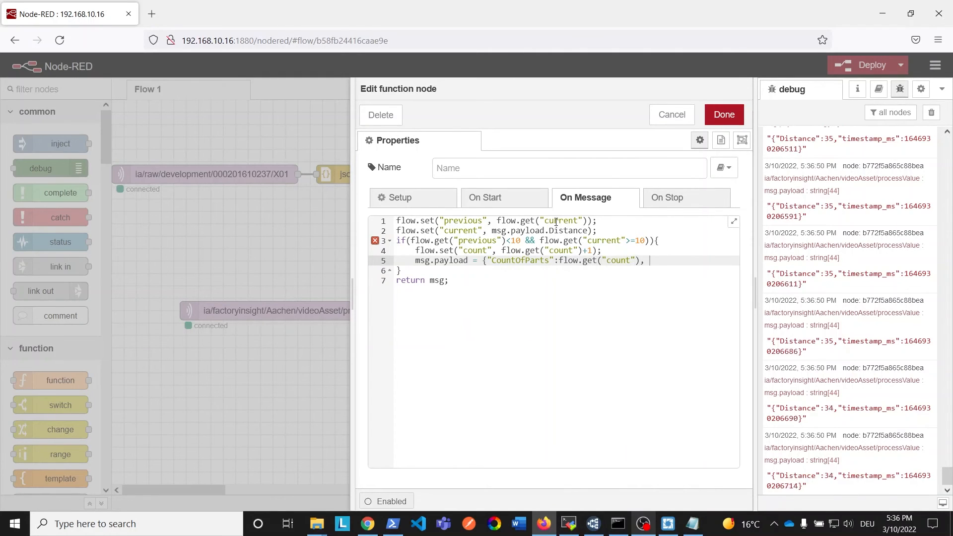
type("\"timestamp_ms\": Dat")
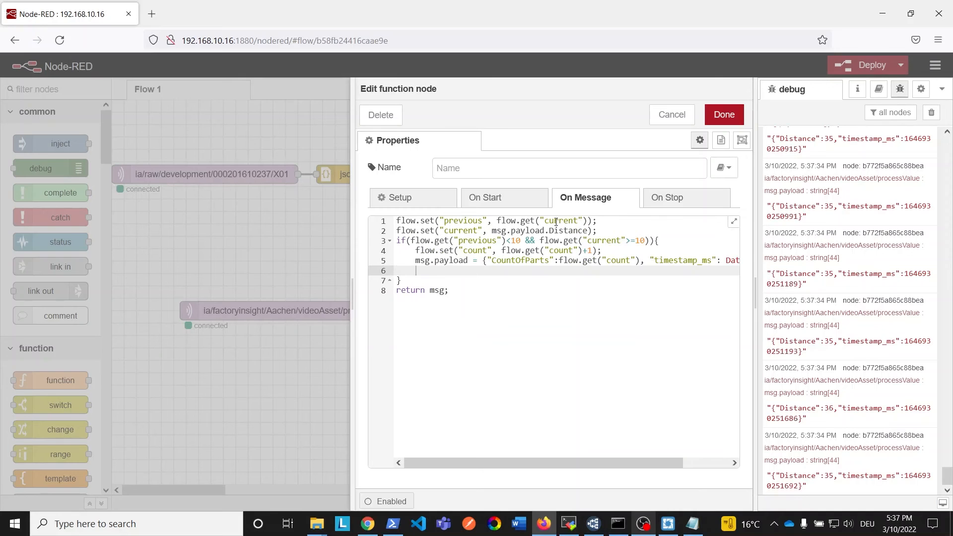
type("msg.topic =")
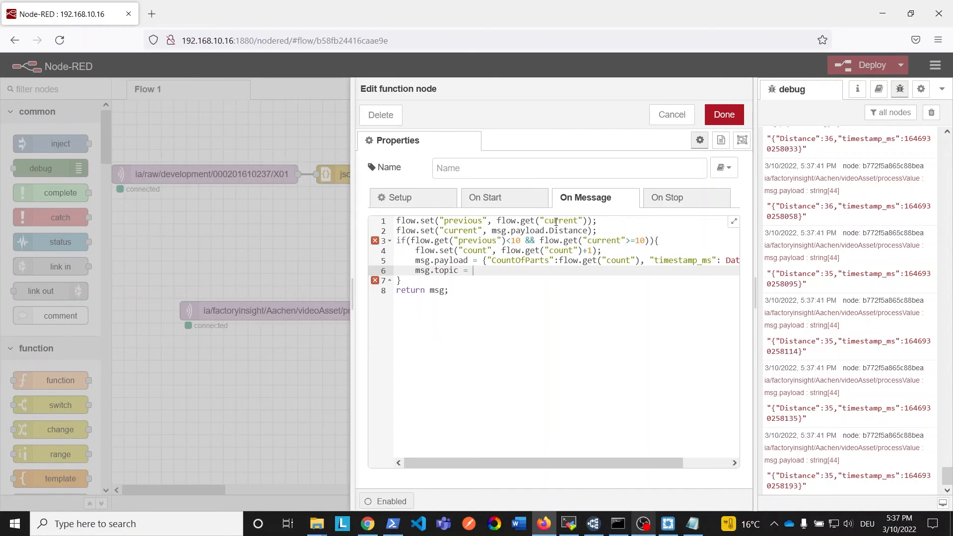
left_click(723, 114)
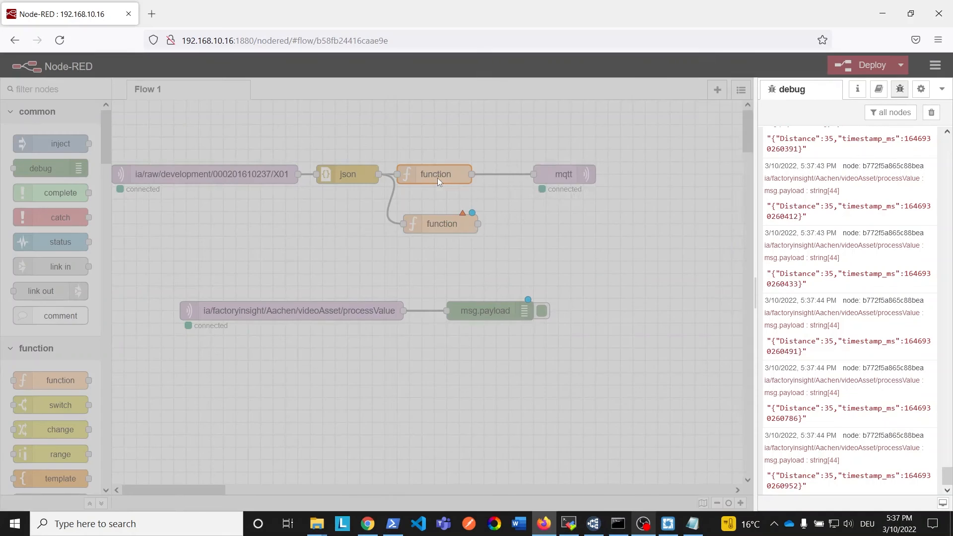
Set msg.topic to "ia/factoryinsight/Aachen/videoAsset/processValue" and return msg.
double_click(435, 174)
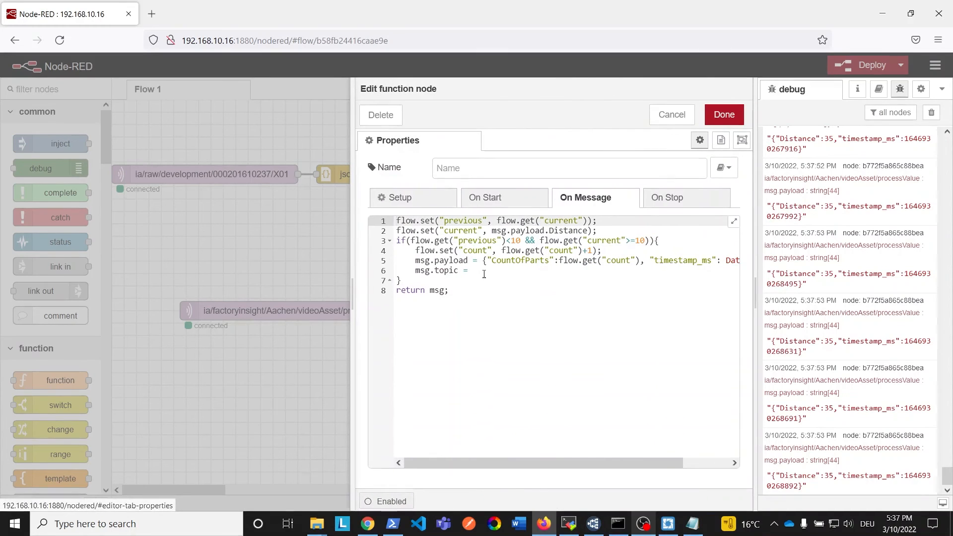
type("\"ia/factoryinsight/Aachen/videoAsset/processValue\";")
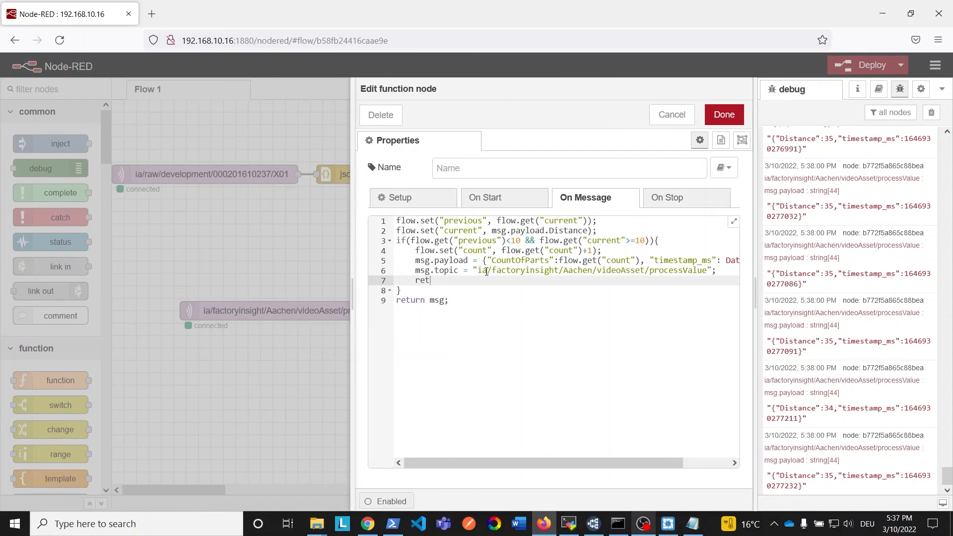
type("urn")
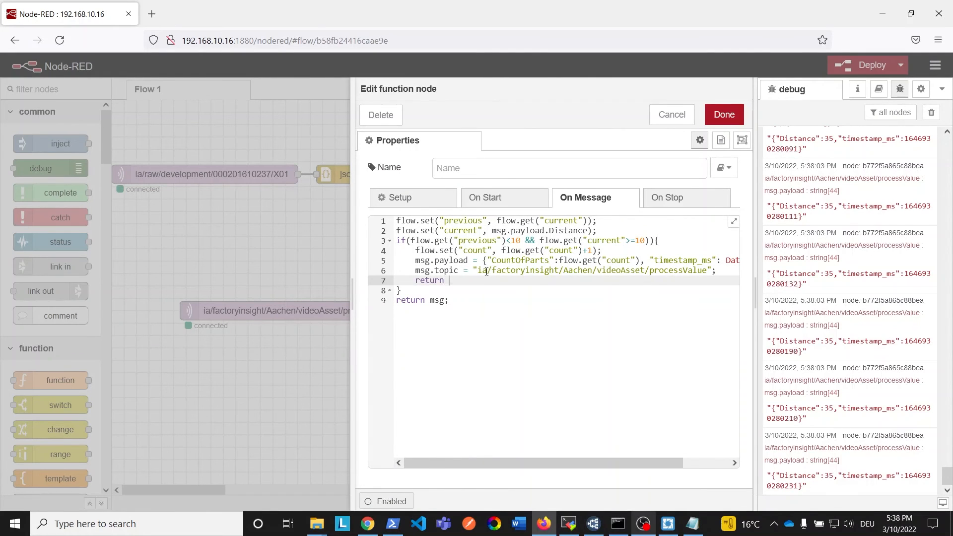
type("msg;")
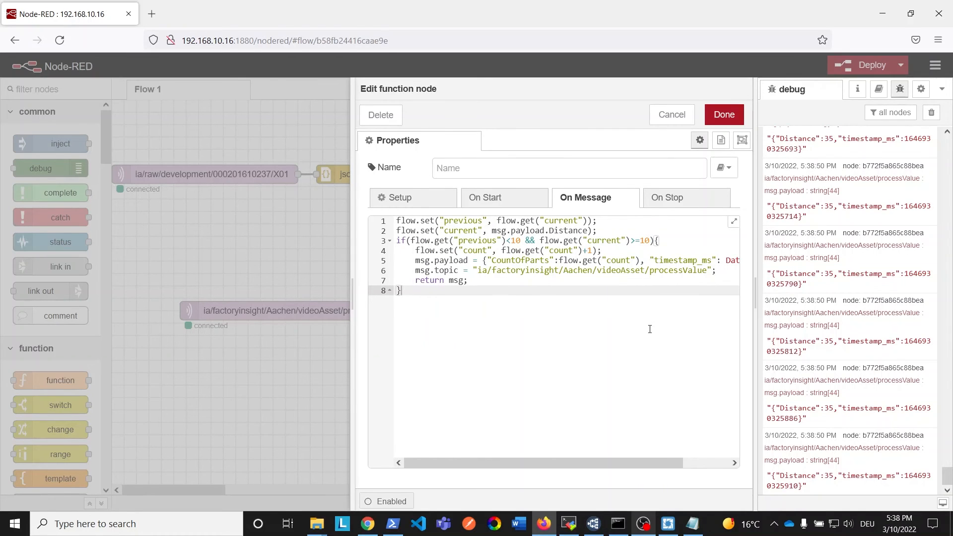
Save the counting code, wire it into the mqtt node, deploy, and clear the debug log.
left_click(723, 114)
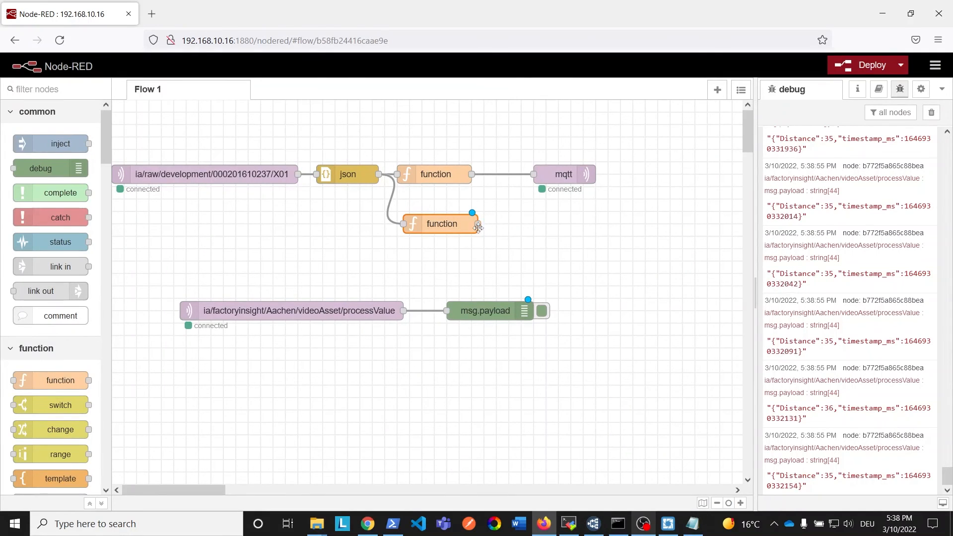
left_click_drag(479, 222, 534, 174)
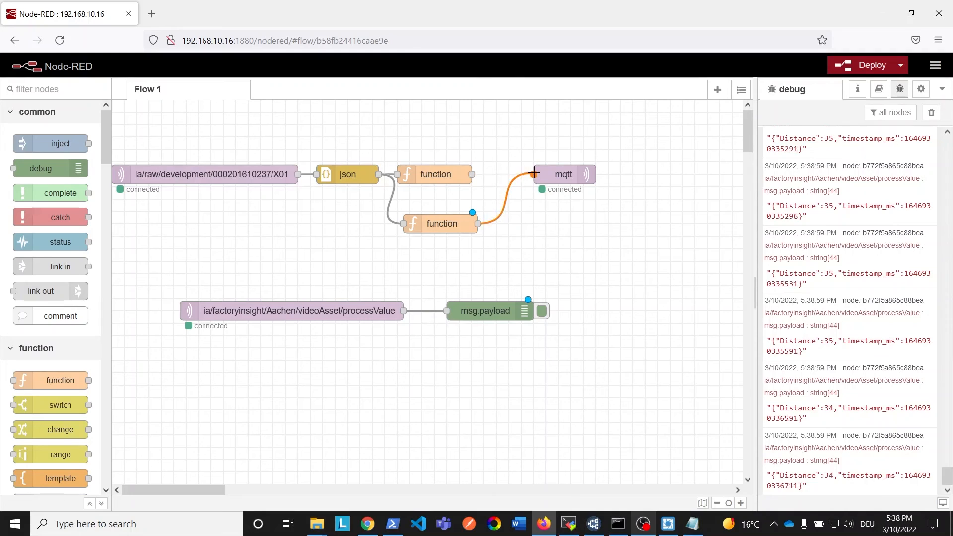
left_click(871, 64)
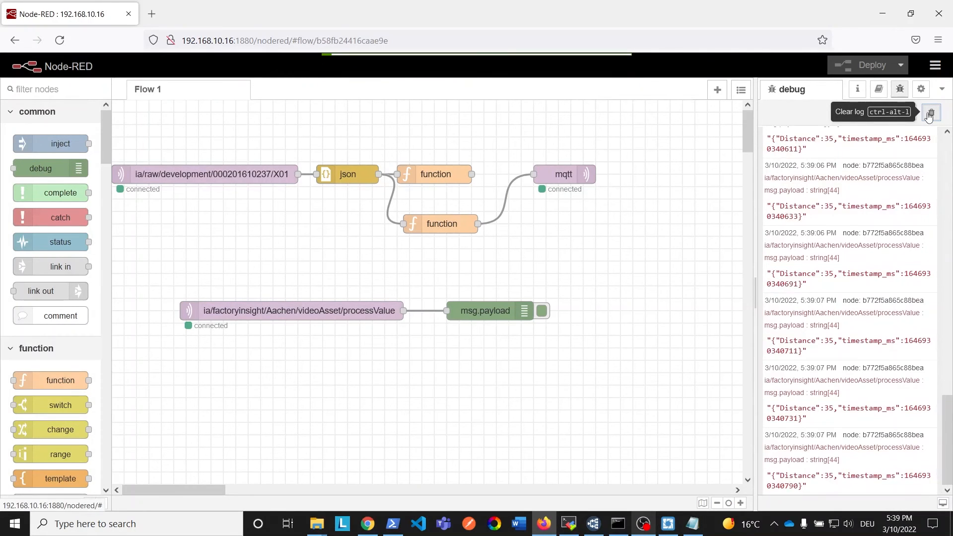
left_click(928, 114)
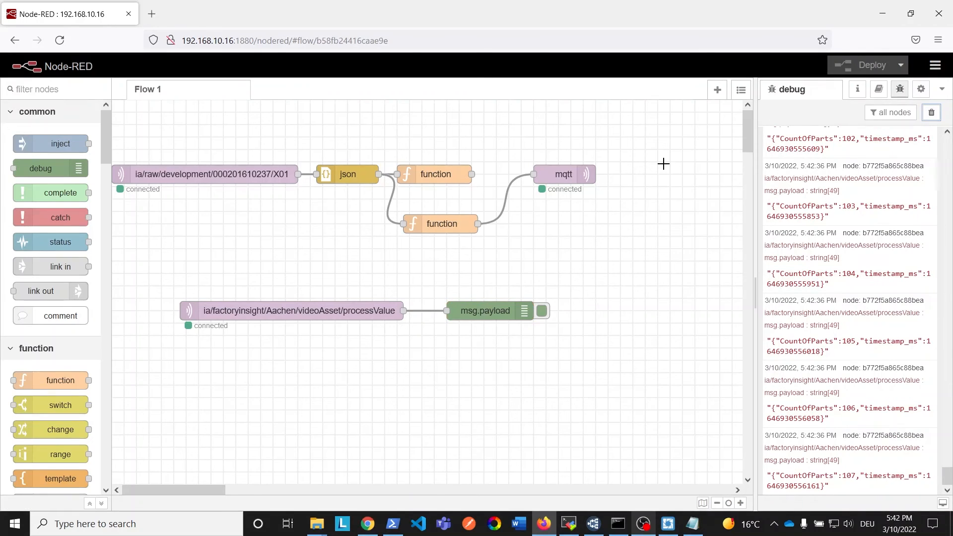
Rewire the first function node to the mqtt node and clear the debug messages.
left_click_drag(471, 174, 536, 174)
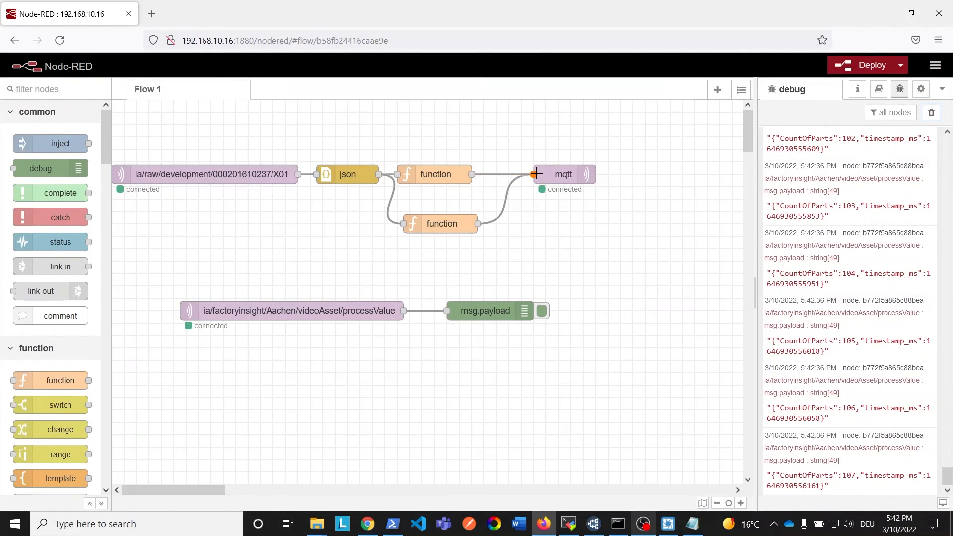
mouse_move(509, 158)
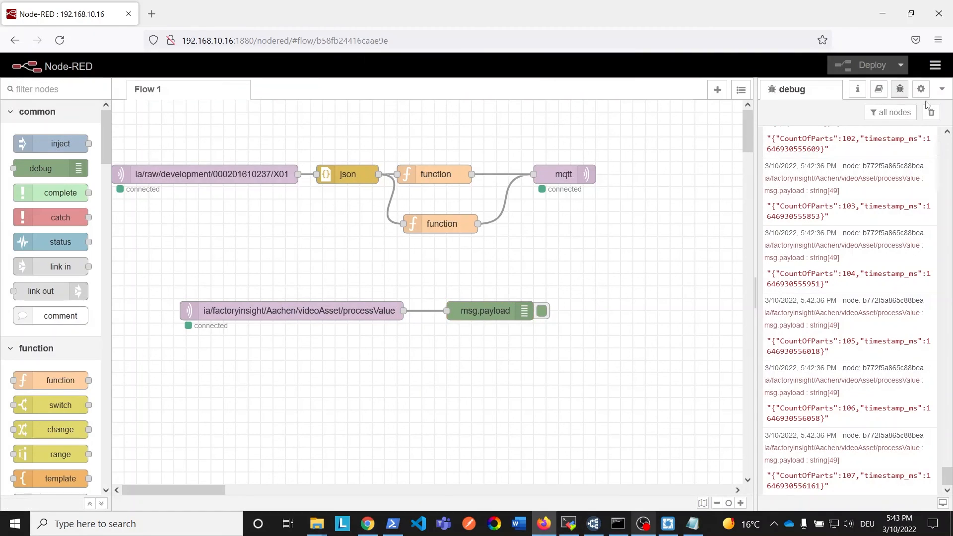
left_click(931, 112)
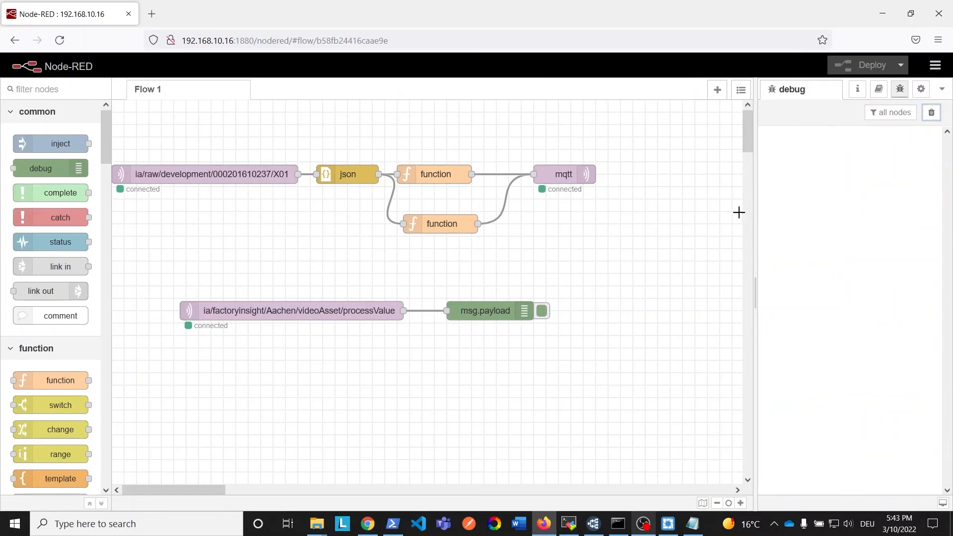